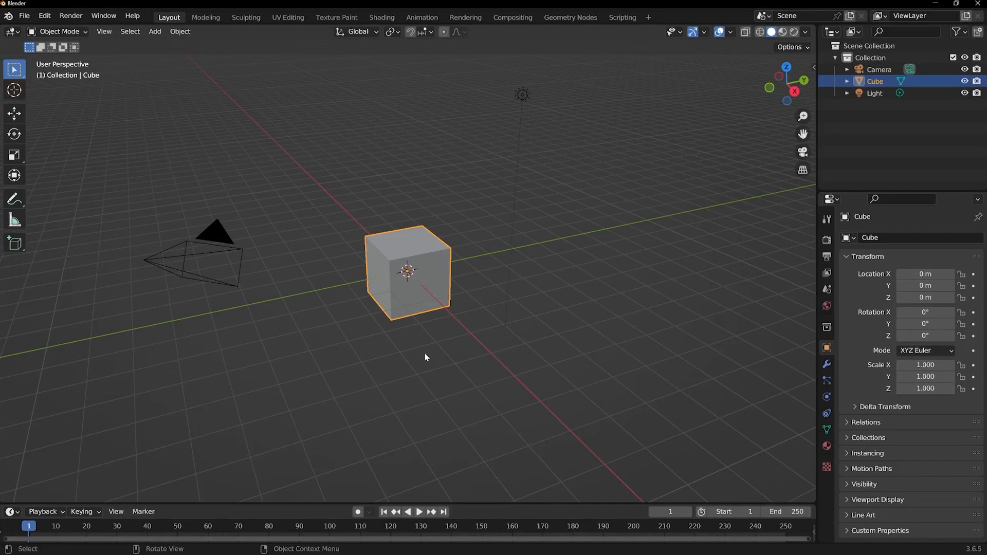
mouse_move(592, 307)
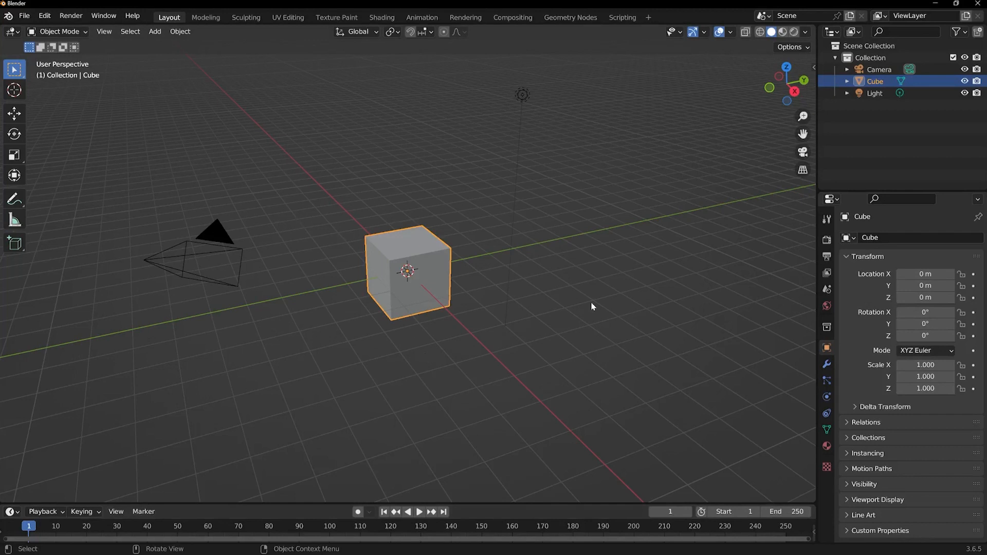
mouse_move(440, 388)
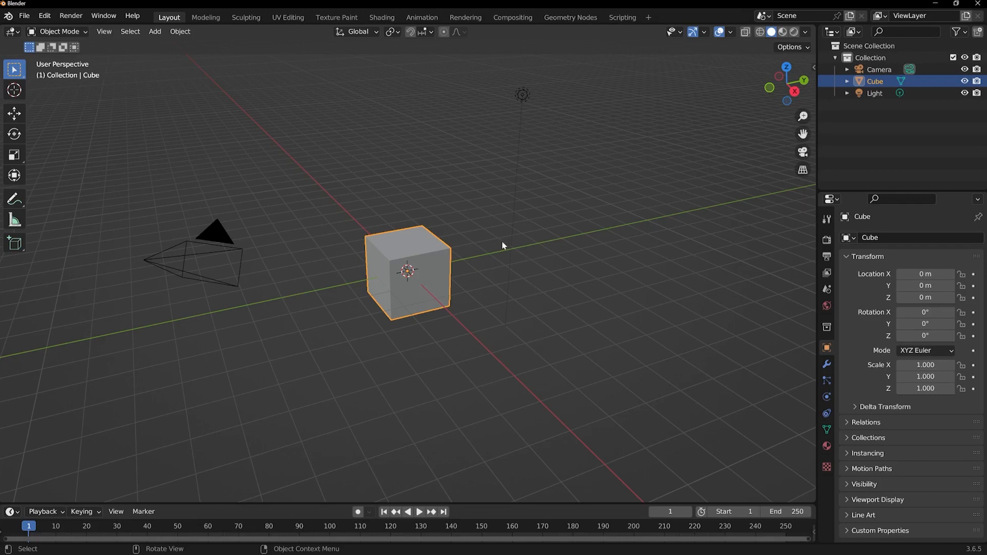
Step: Delete the default Camera, Cube and Light, leaving an empty scene collection
scroll(down, 3)
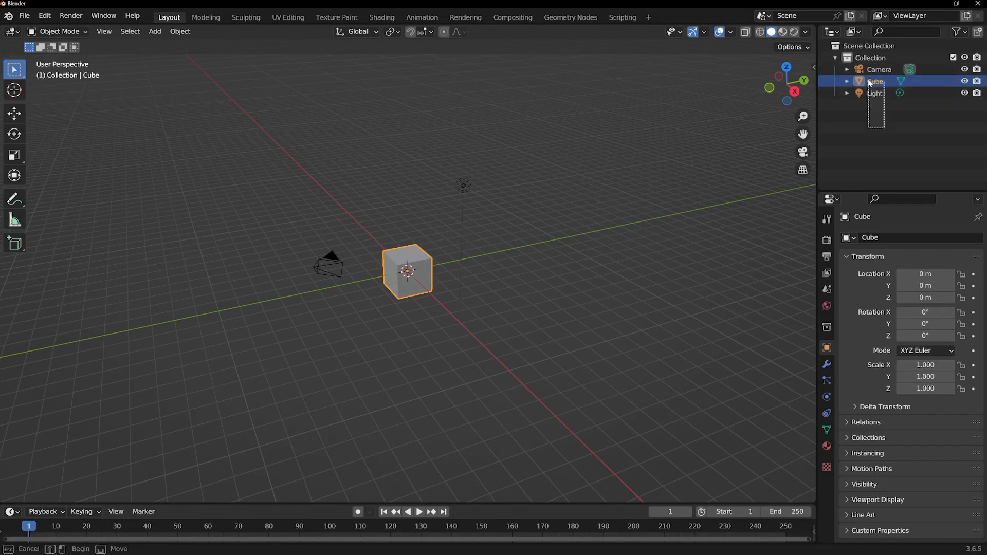
key(delete)
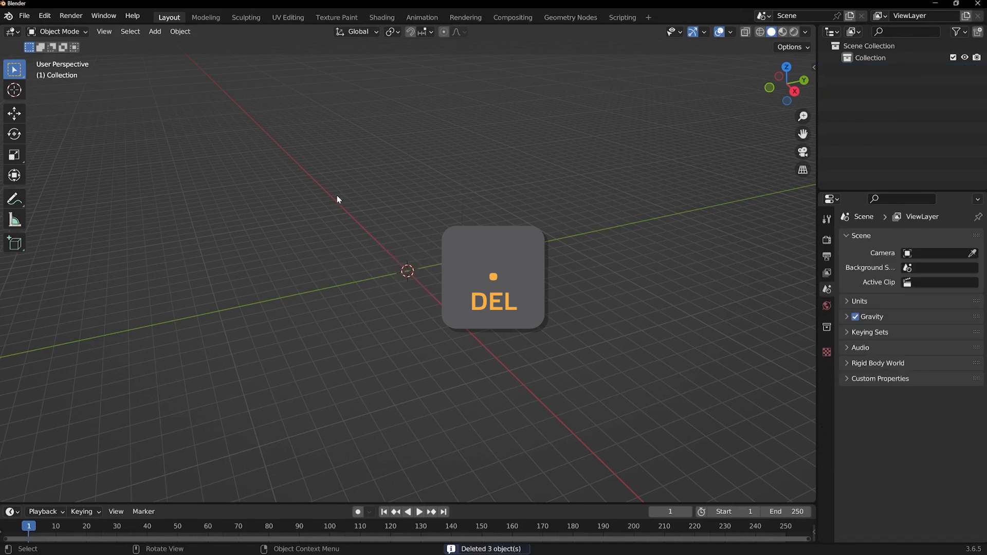
key(delete)
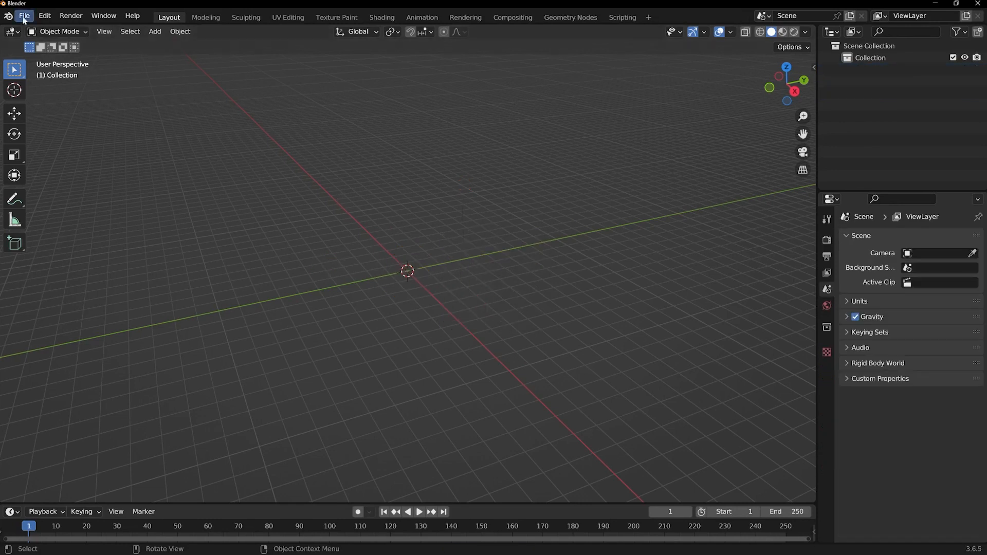
Step: Import the Strigoi Captain STL mesh via File > Import > Stl
click(24, 15)
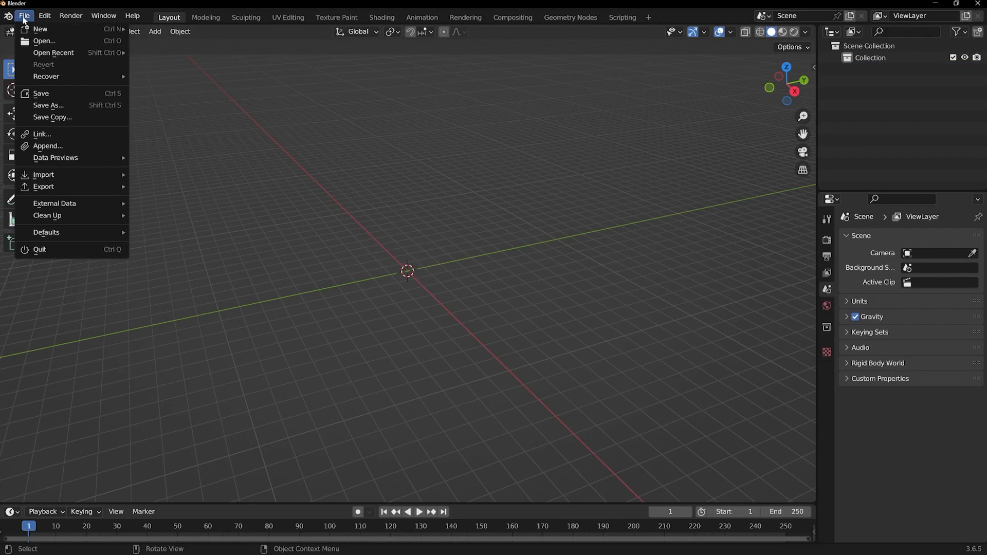
click(43, 175)
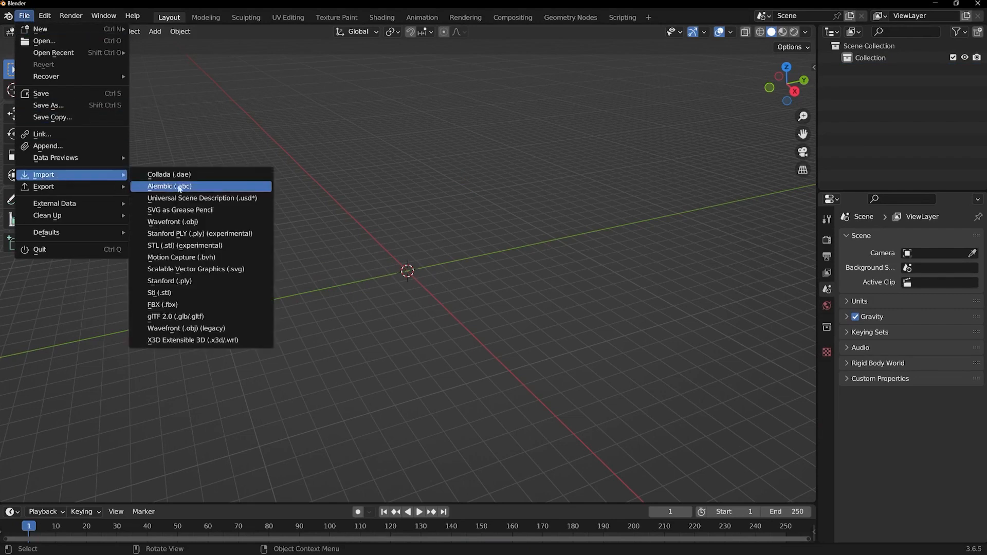
mouse_move(160, 292)
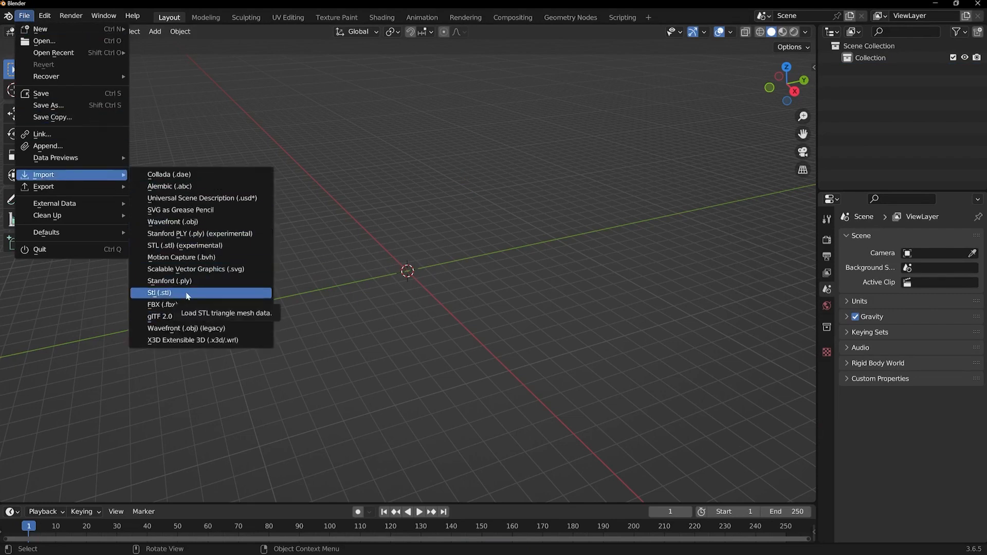
mouse_move(170, 293)
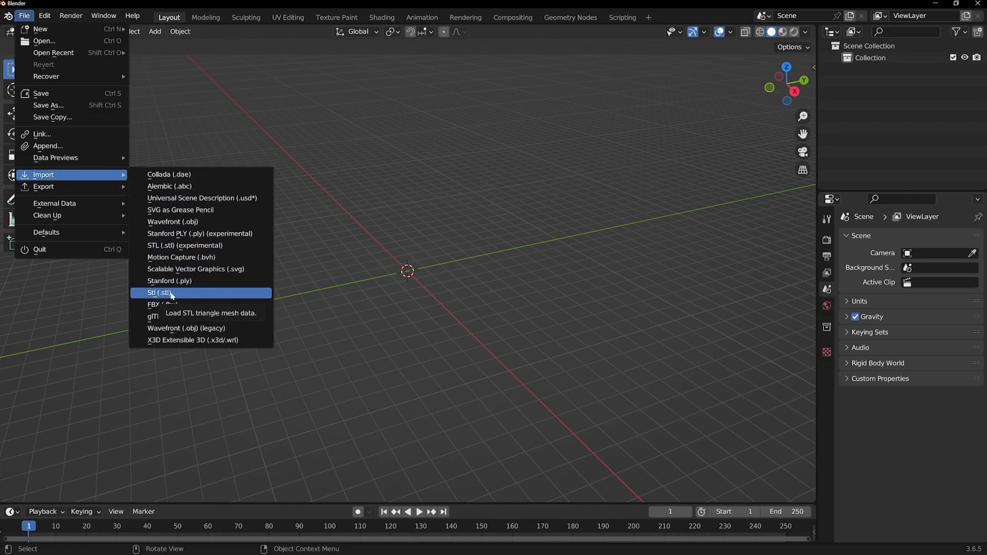
click(159, 292)
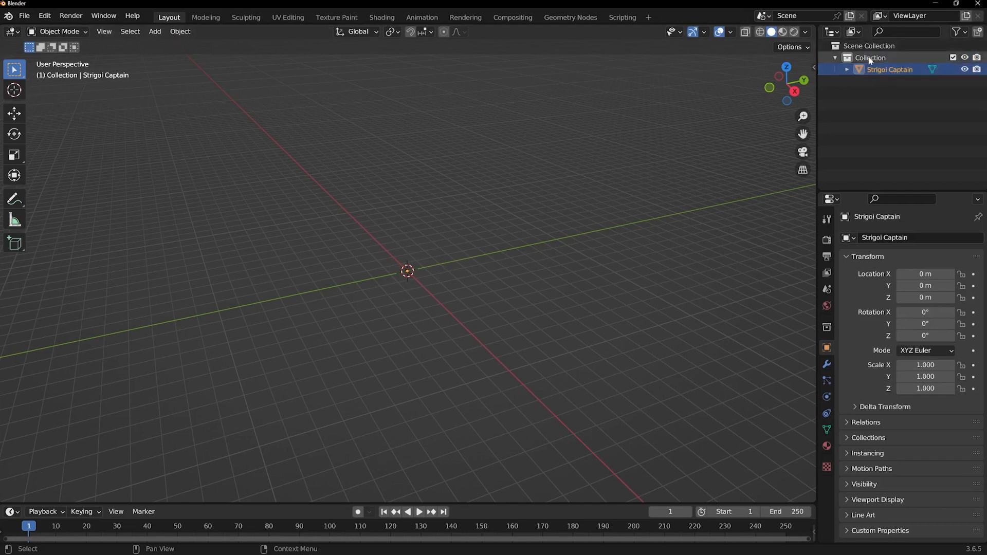
mouse_move(440, 378)
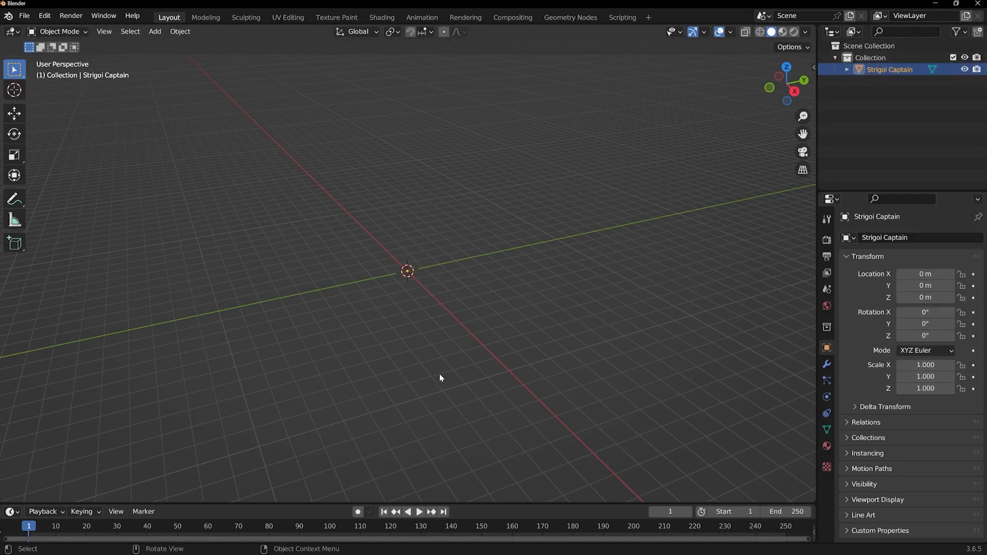
mouse_move(525, 240)
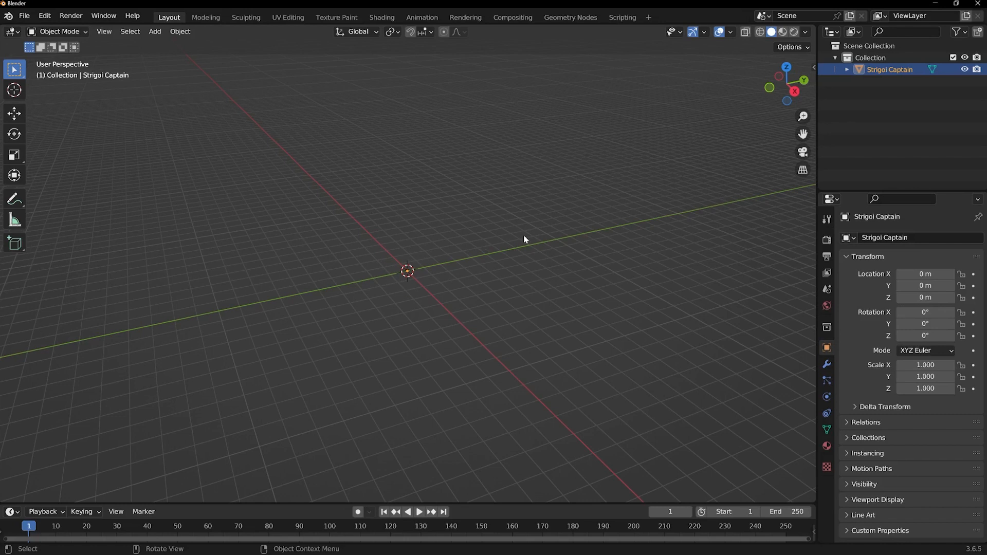
Step: Frame the selected Strigoi Captain so the whole standing figure fills the viewport
key(Delete)
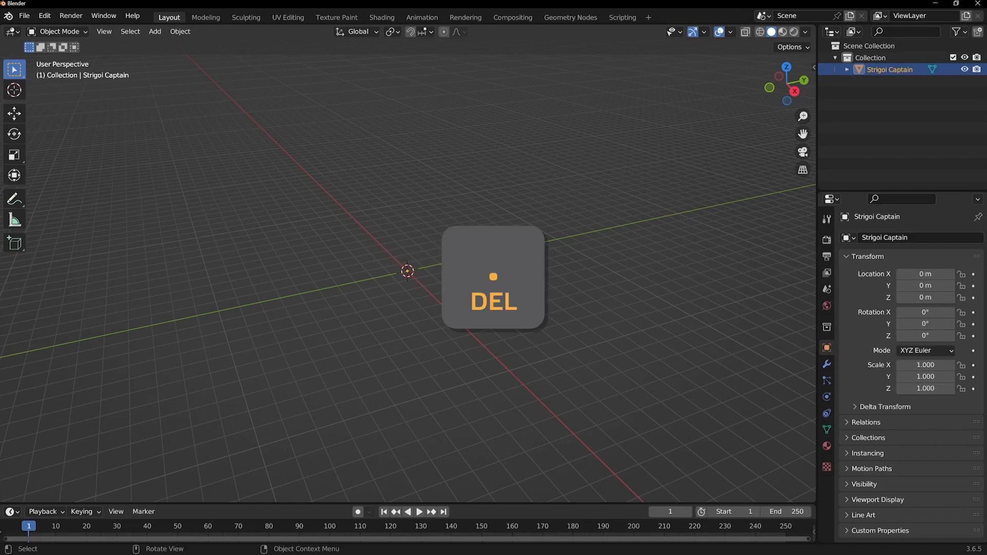
key(Delete)
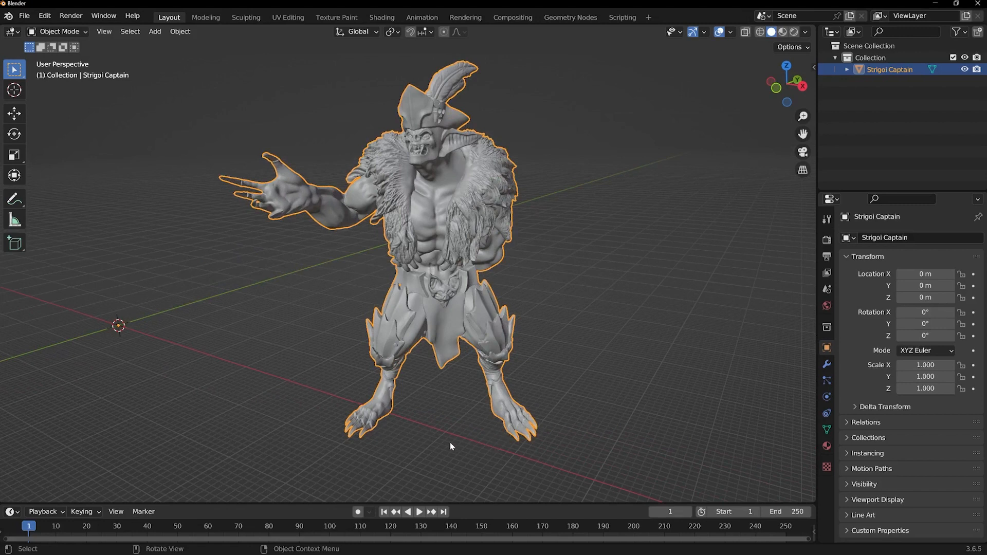
mouse_move(431, 409)
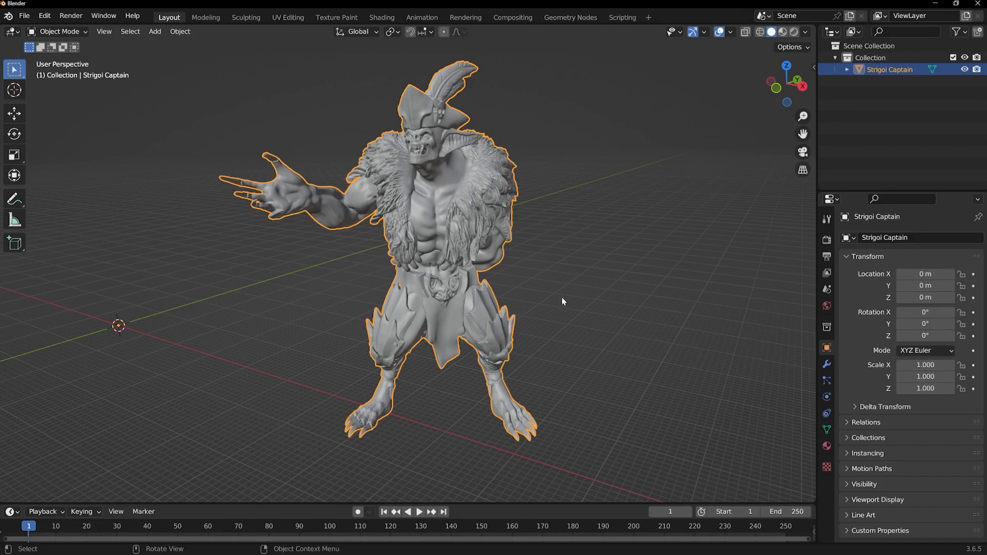
mouse_move(666, 209)
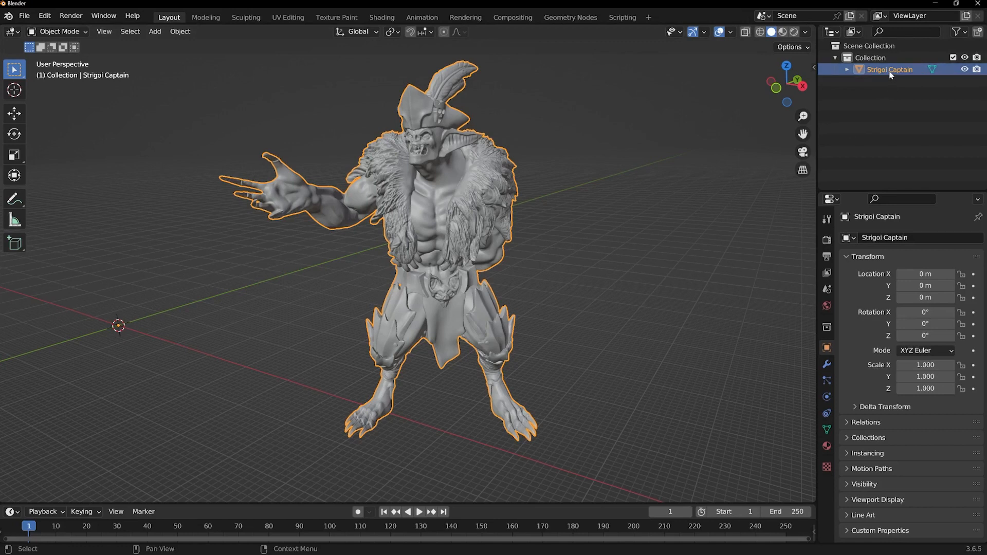
Step: Copy the Strigoi Captain object and paste a duplicate data-block into the scene
right_click(887, 69)
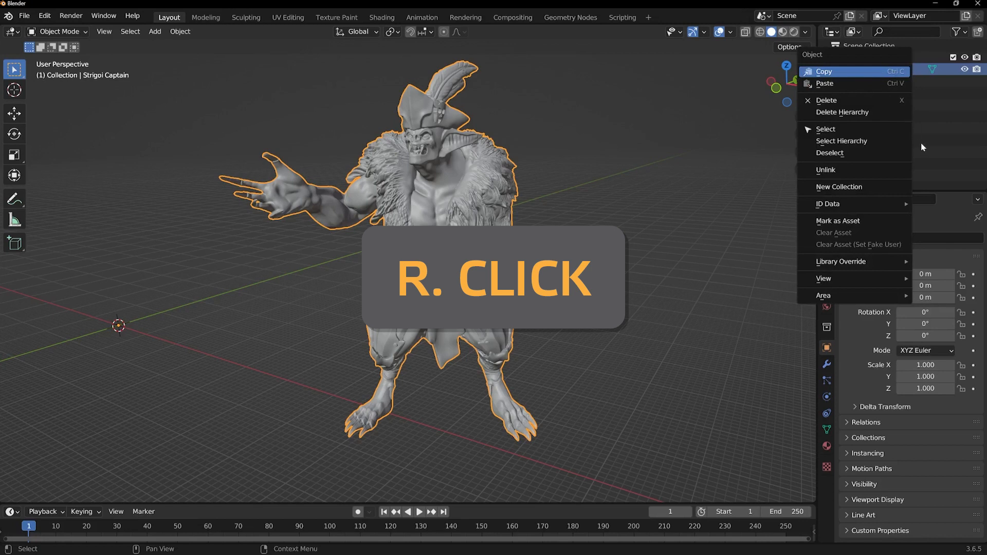
right_click(887, 69)
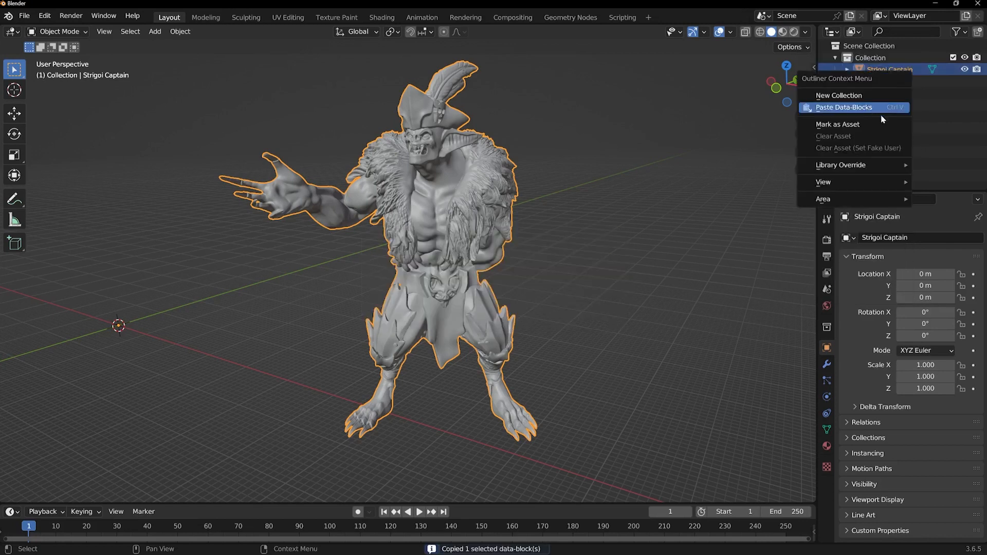
click(843, 107)
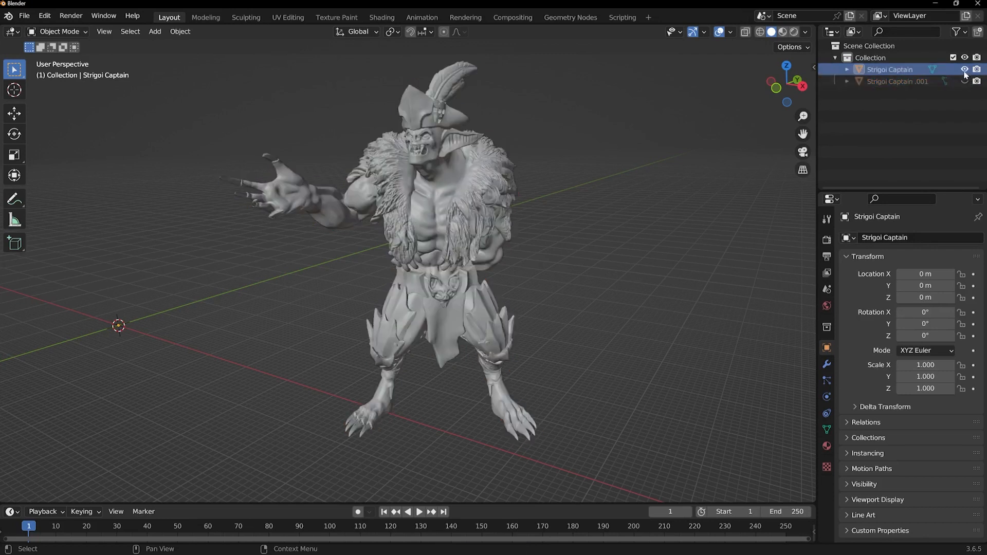
Step: Hide the original mesh and rename the duplicate to 'Strigoi Captain-low'
click(964, 69)
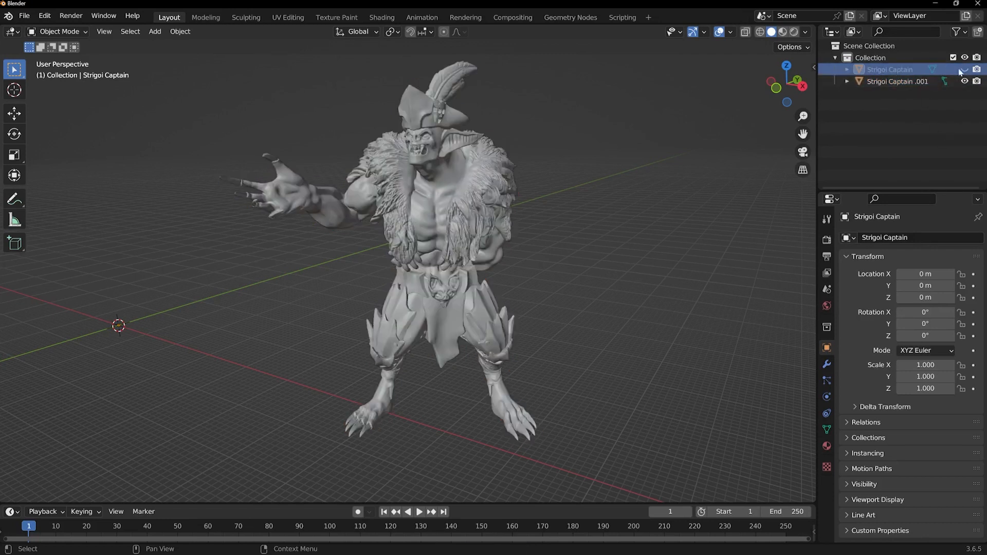
click(897, 80)
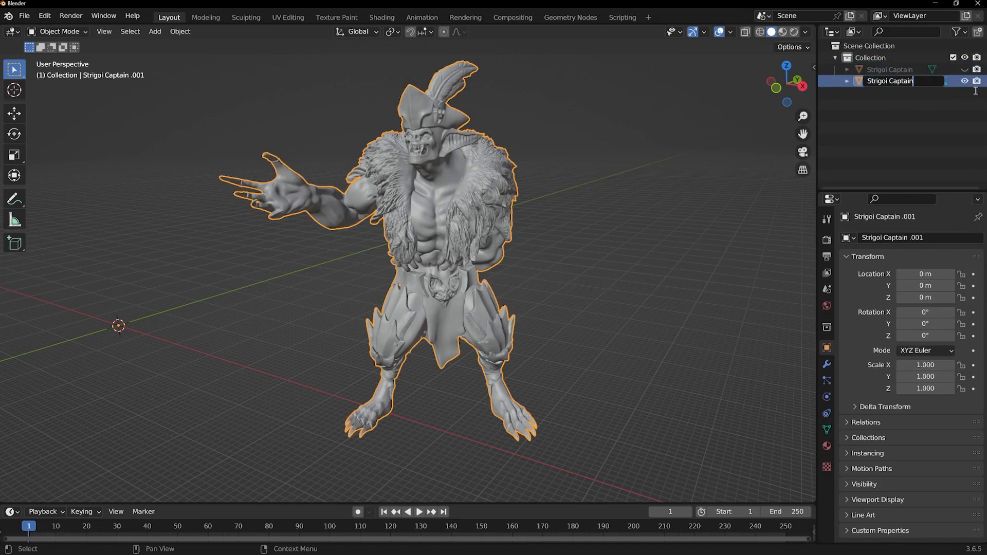
text(-low)
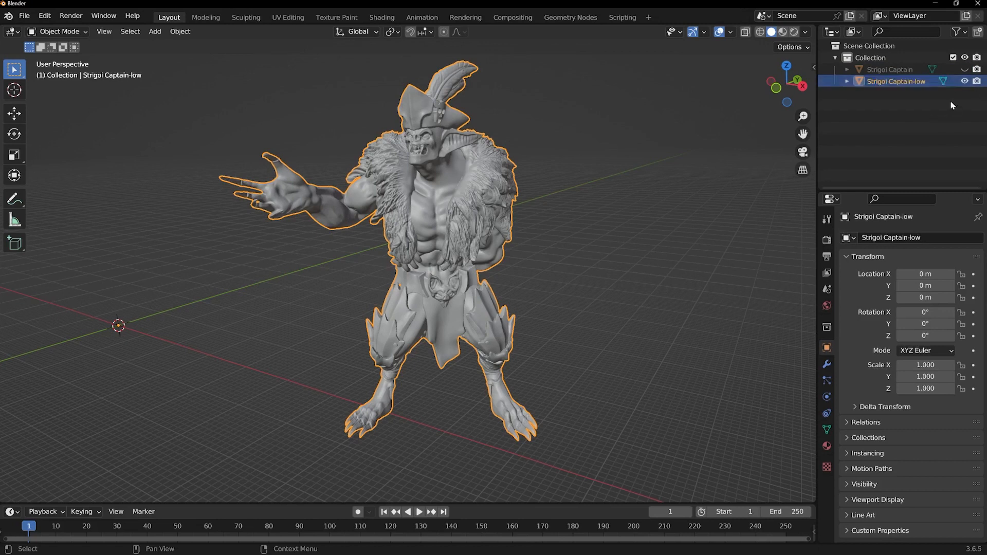
mouse_move(890, 86)
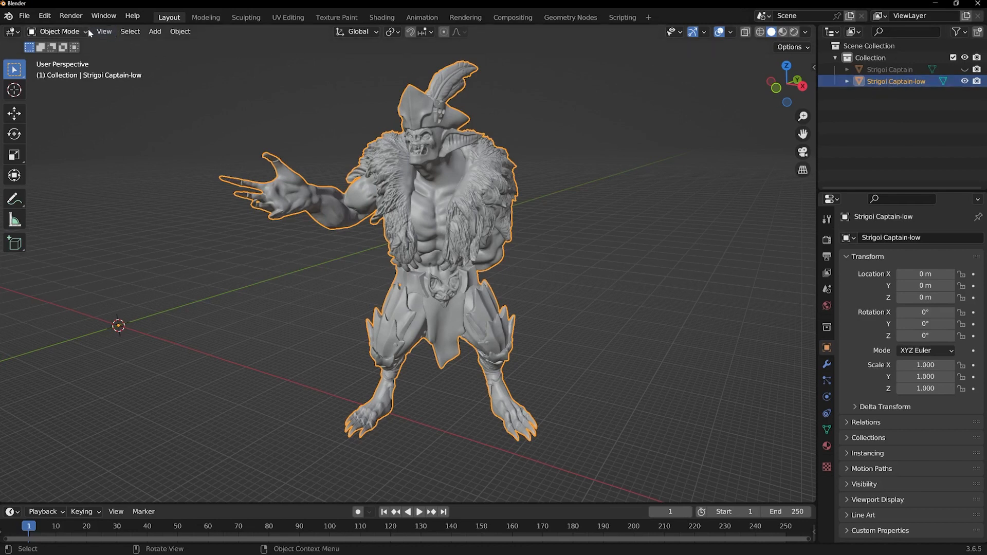
Step: Enter Edit Mode on Strigoi Captain-low and select all of its geometry
click(60, 32)
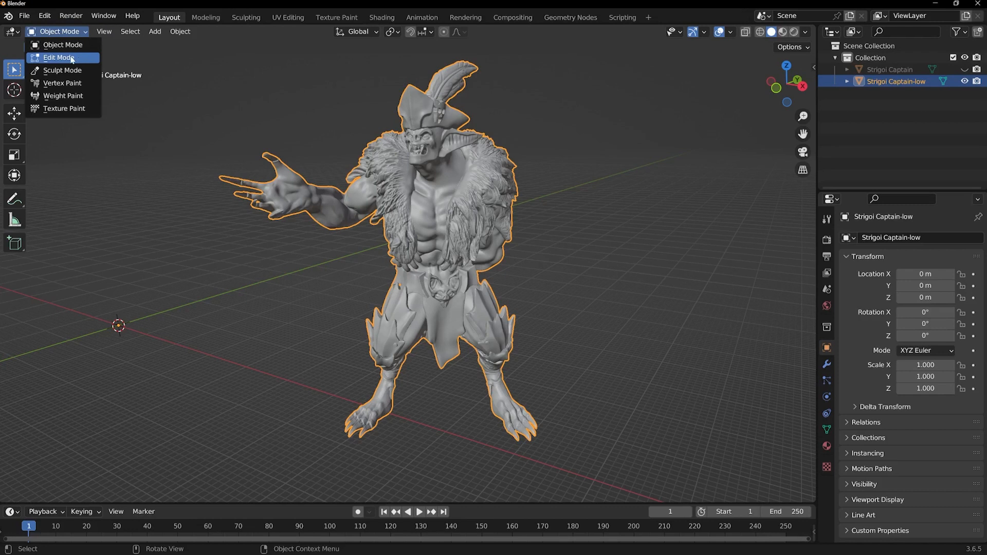
click(57, 57)
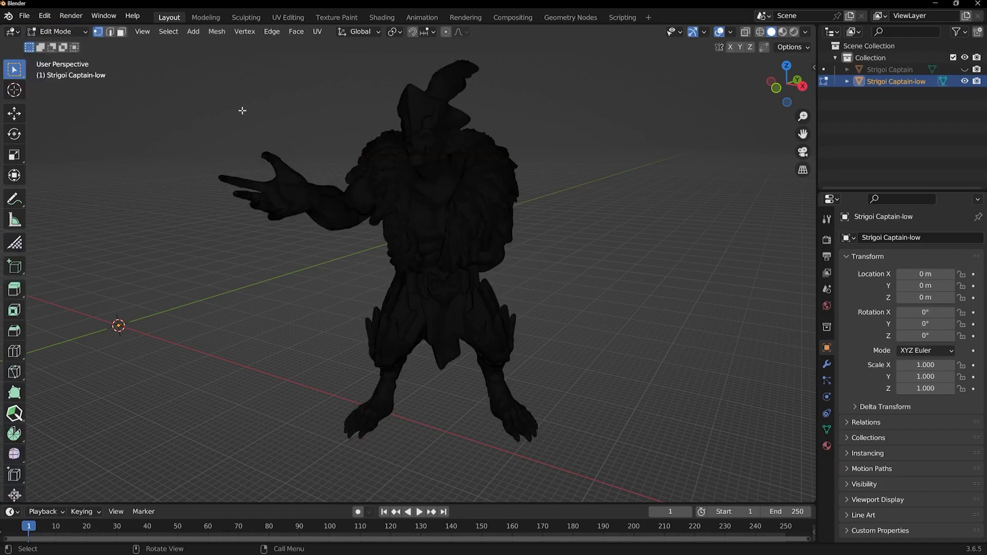
mouse_move(578, 109)
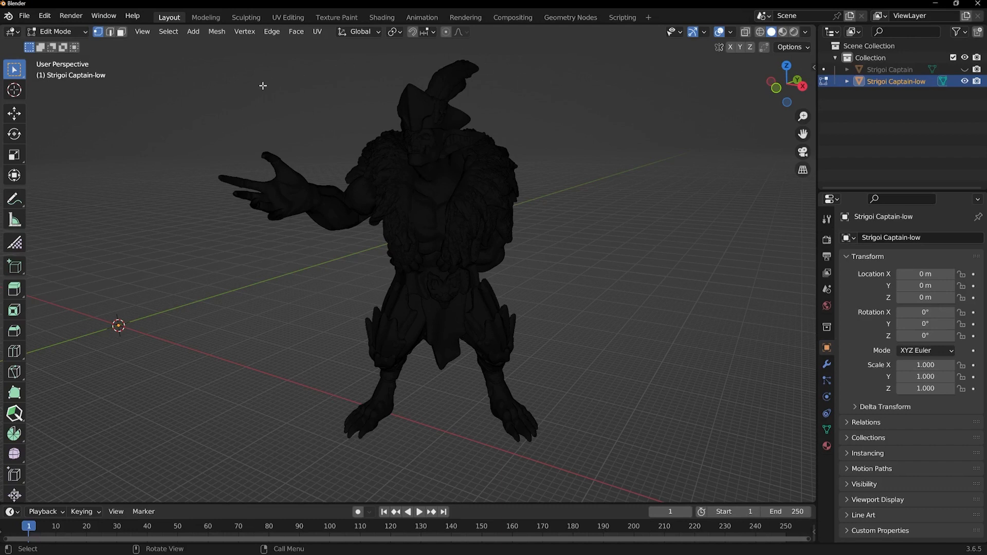
key(a)
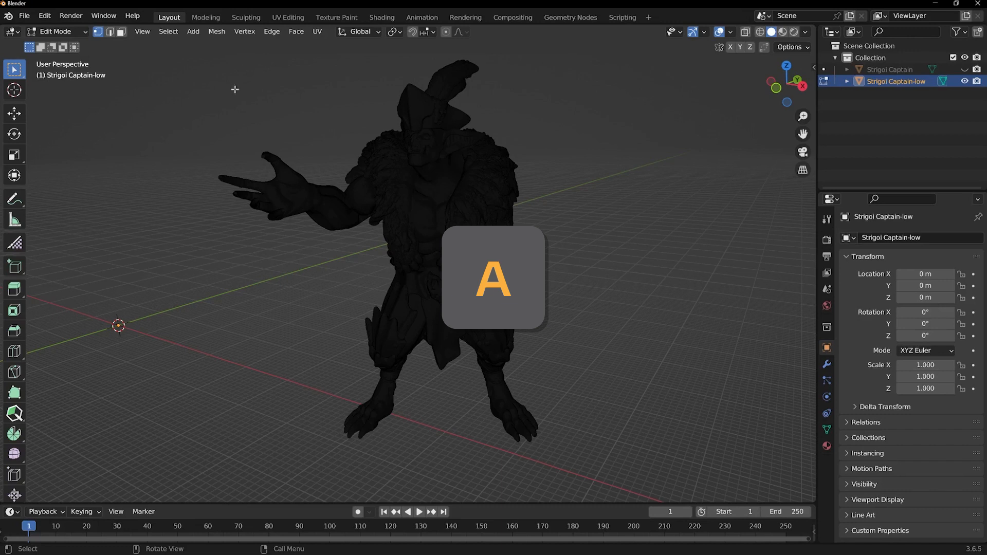
click(168, 32)
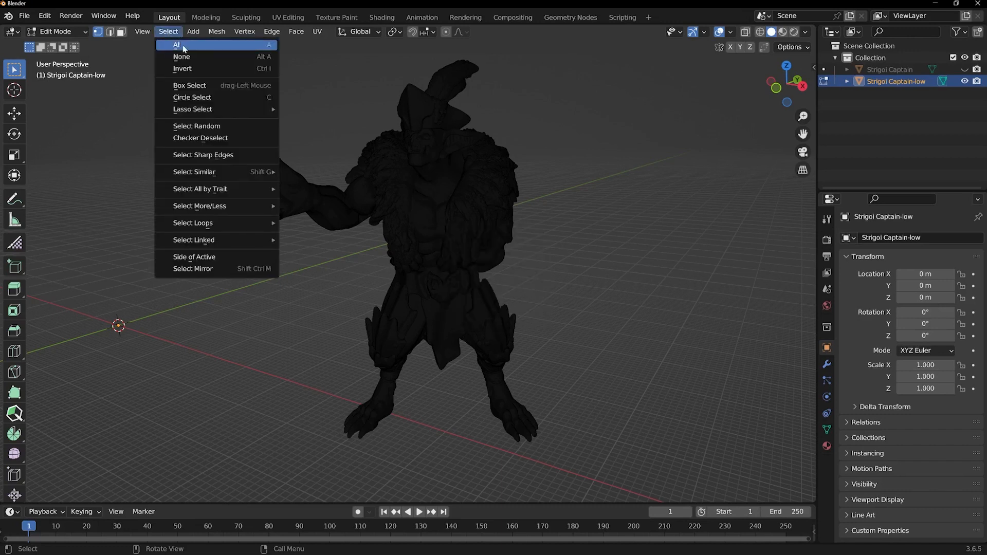
click(178, 44)
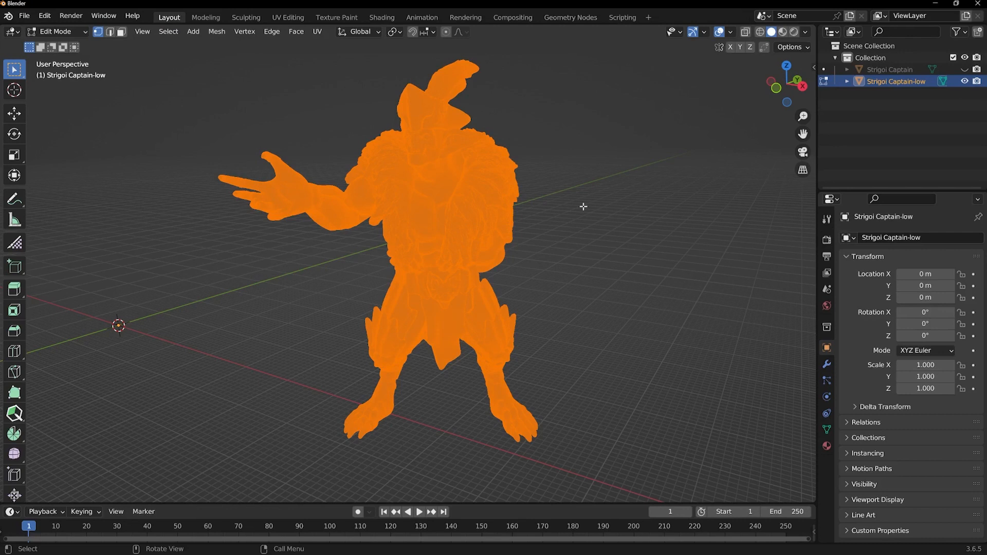
mouse_move(164, 39)
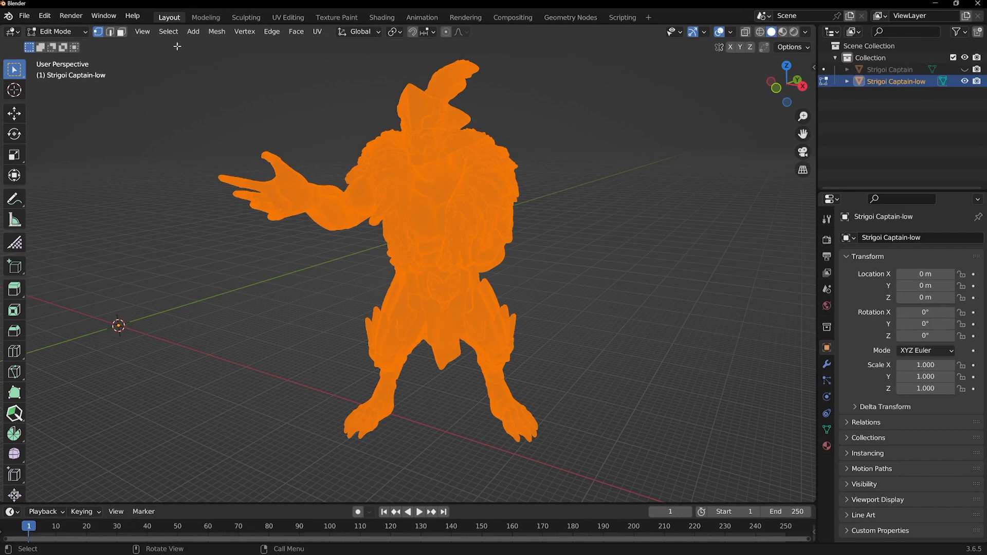
Step: Run Decimate Geometry from the F3 search ('dec') and expand its operator panel, ratio 1.000
click(217, 32)
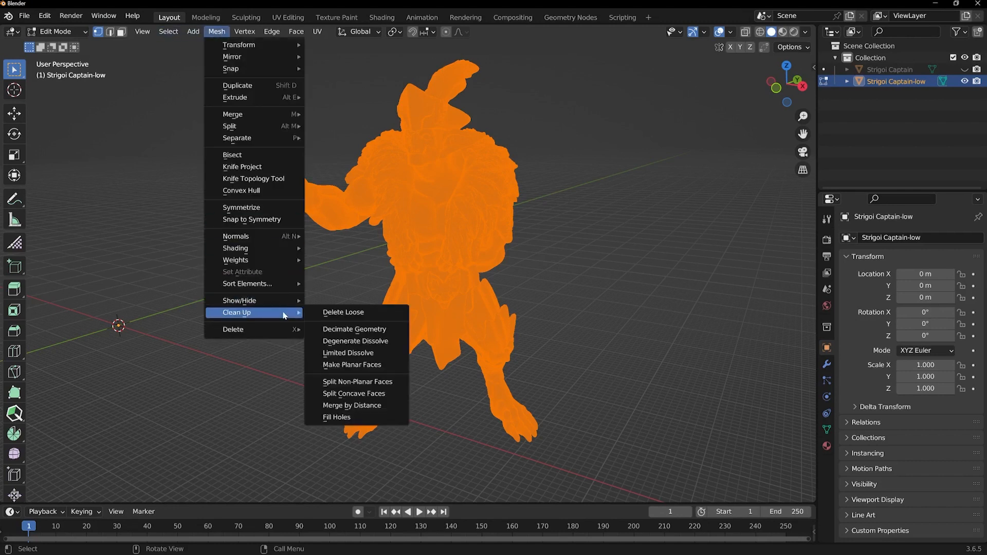
key(f3)
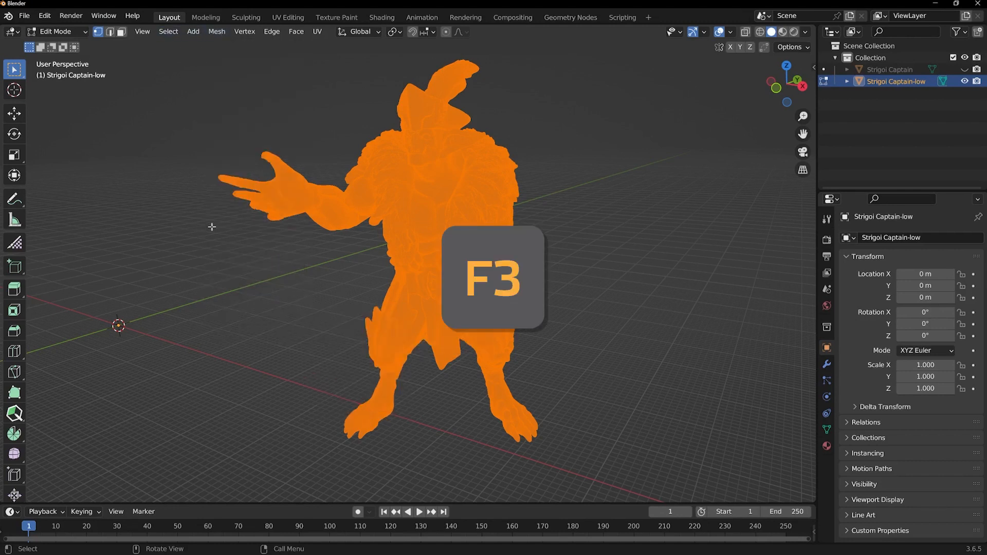
key(f3)
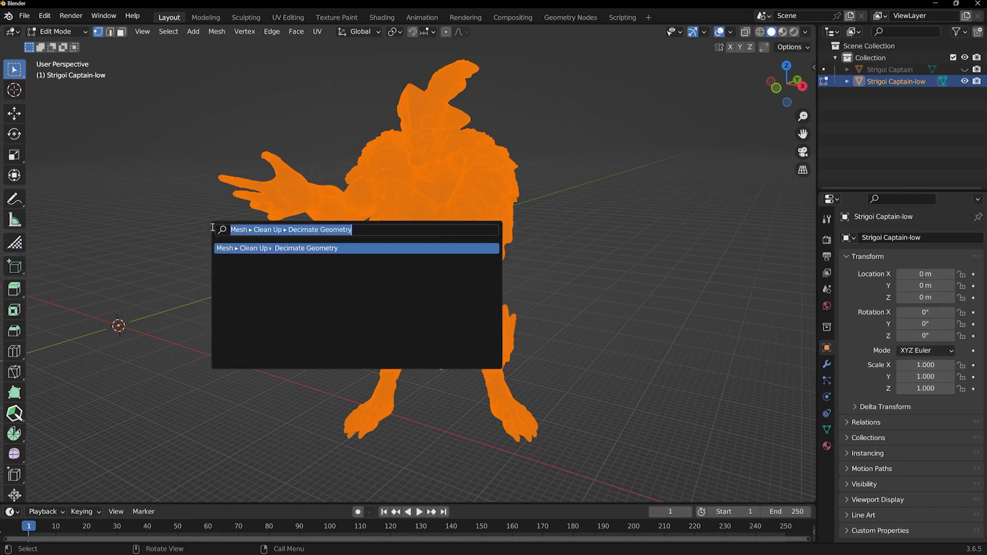
text(dec)
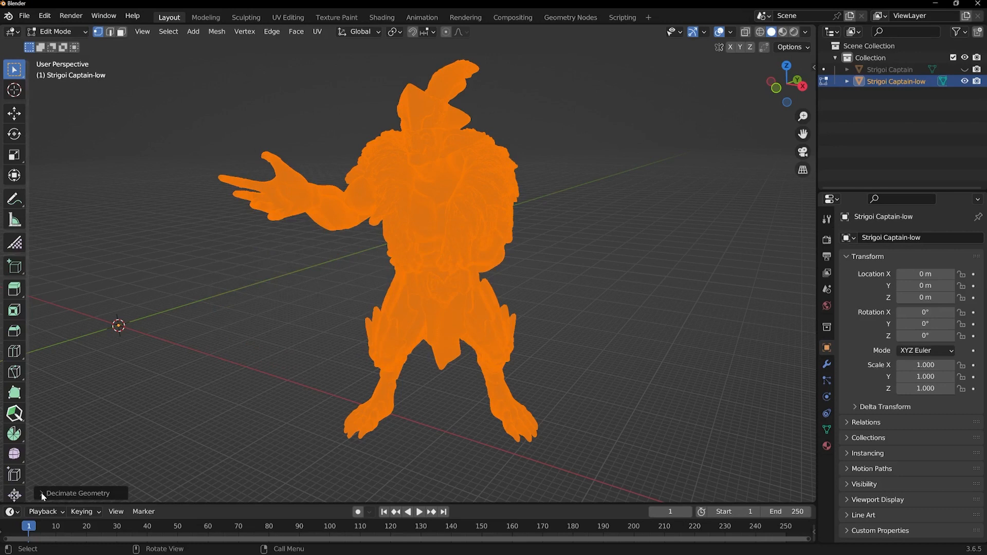
click(77, 493)
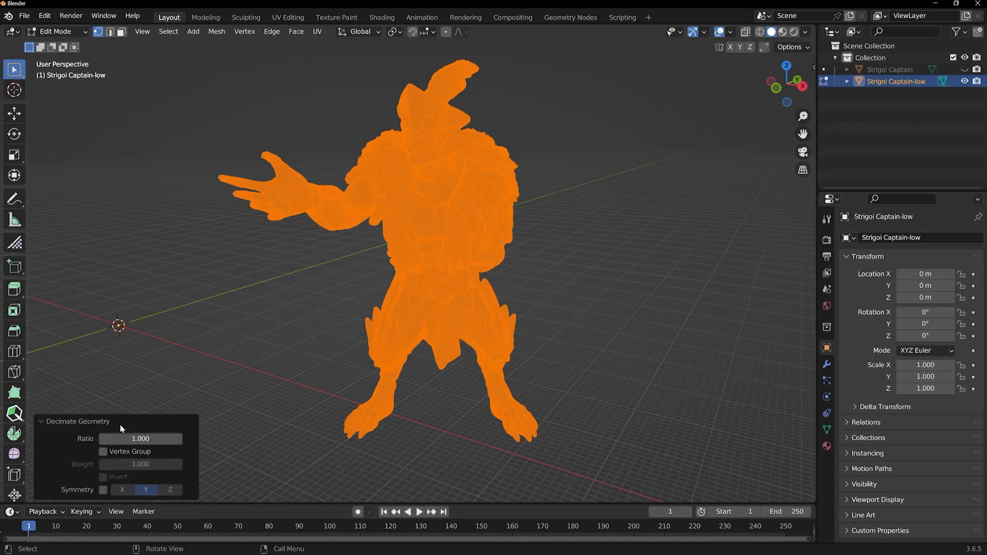
mouse_move(72, 434)
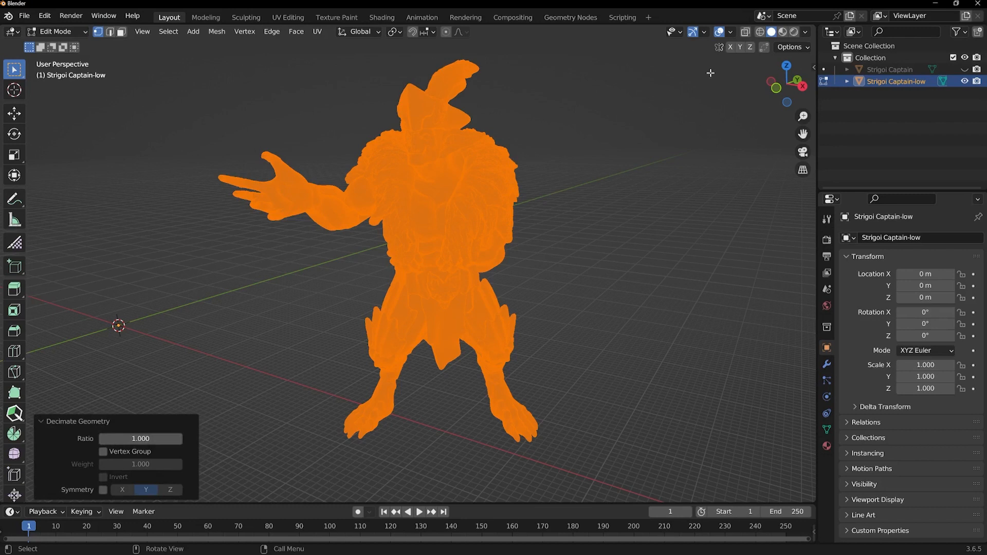
mouse_move(720, 32)
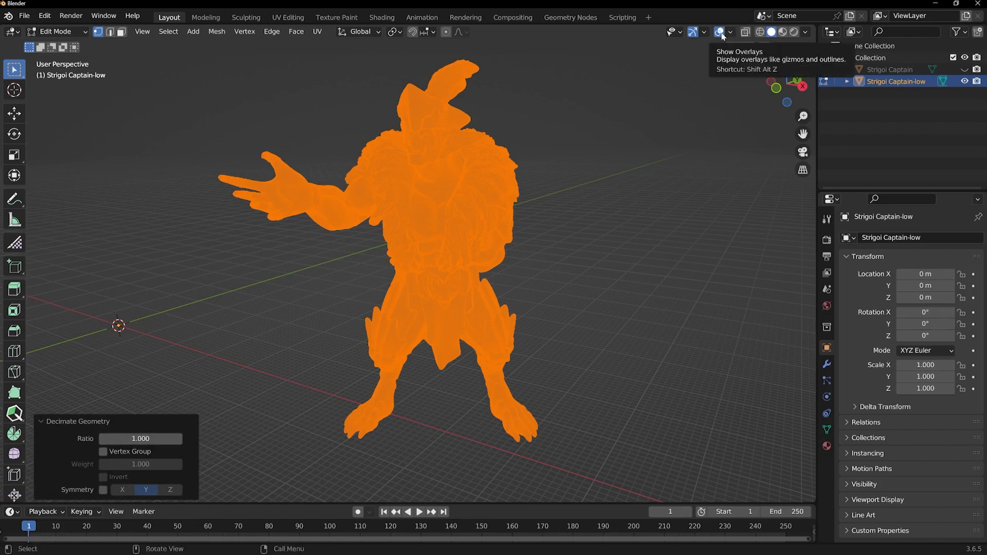
Step: Enable the Statistics overlay and decimate at ratio 0.01, dropping to 34,496 faces
click(724, 32)
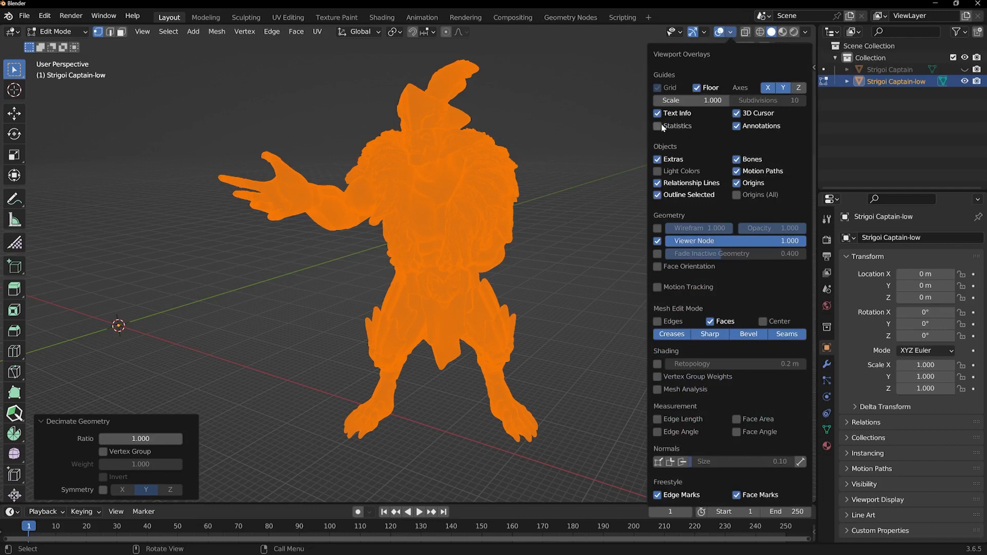
click(658, 126)
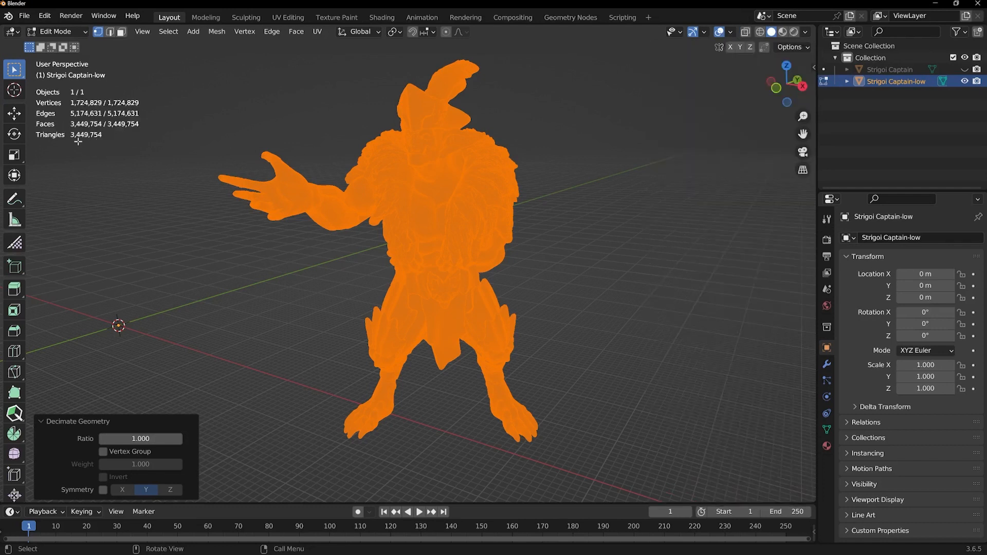
mouse_move(100, 143)
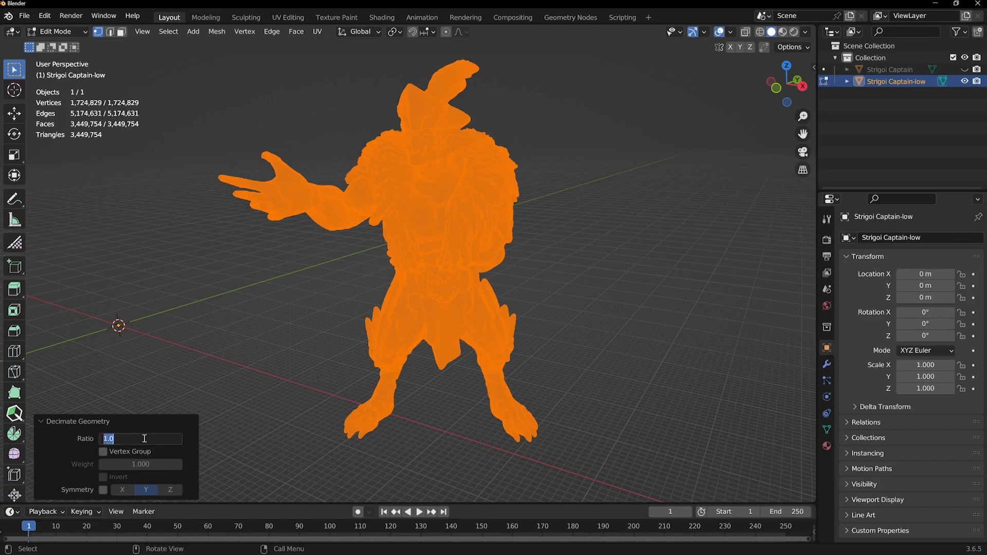
text(0.01)
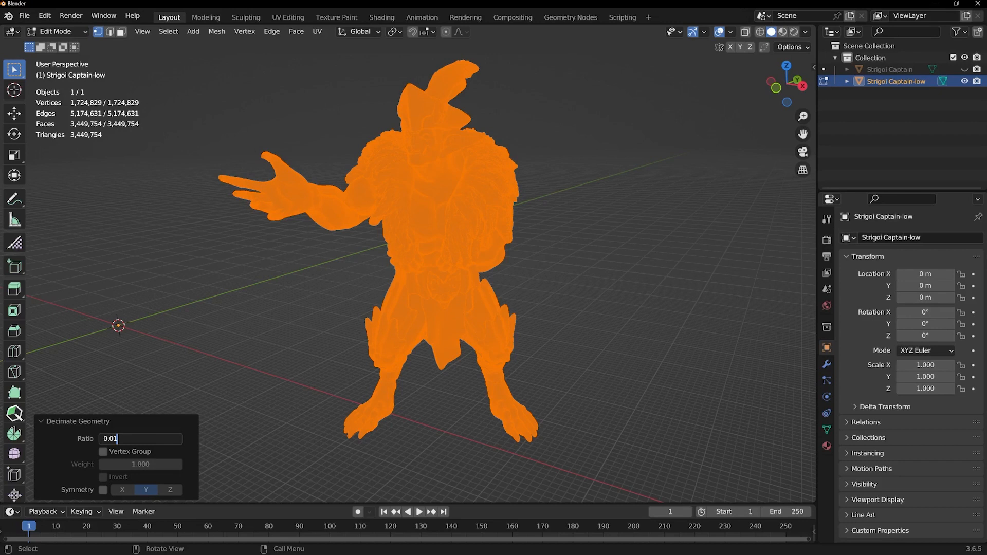
mouse_move(136, 431)
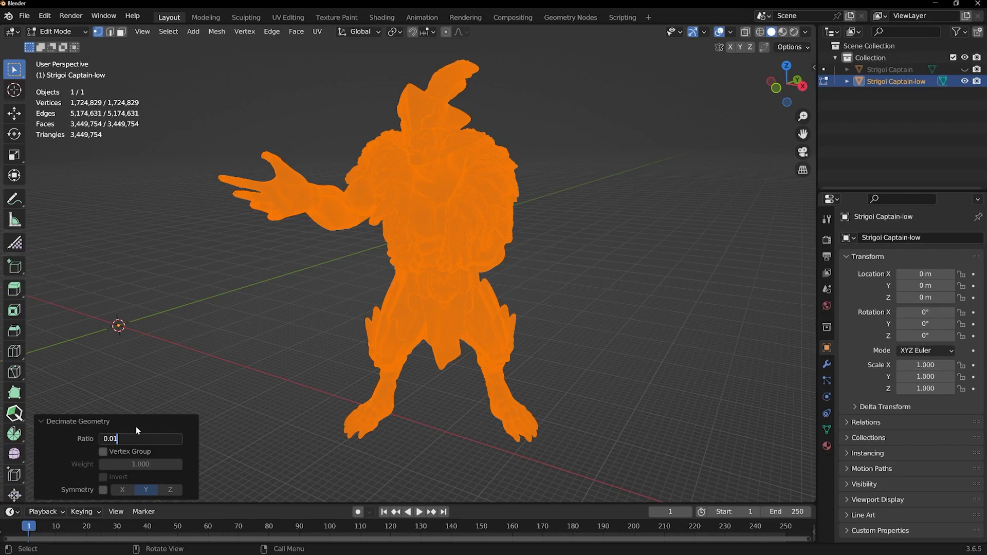
key(Return)
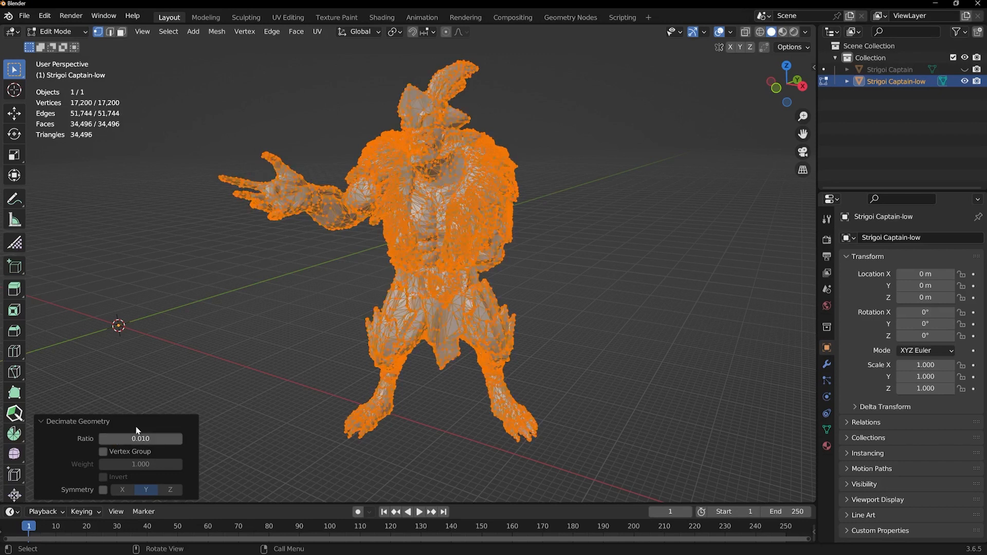
Step: Preview the decimated mesh in Material shading, then return to Solid shading
click(784, 31)
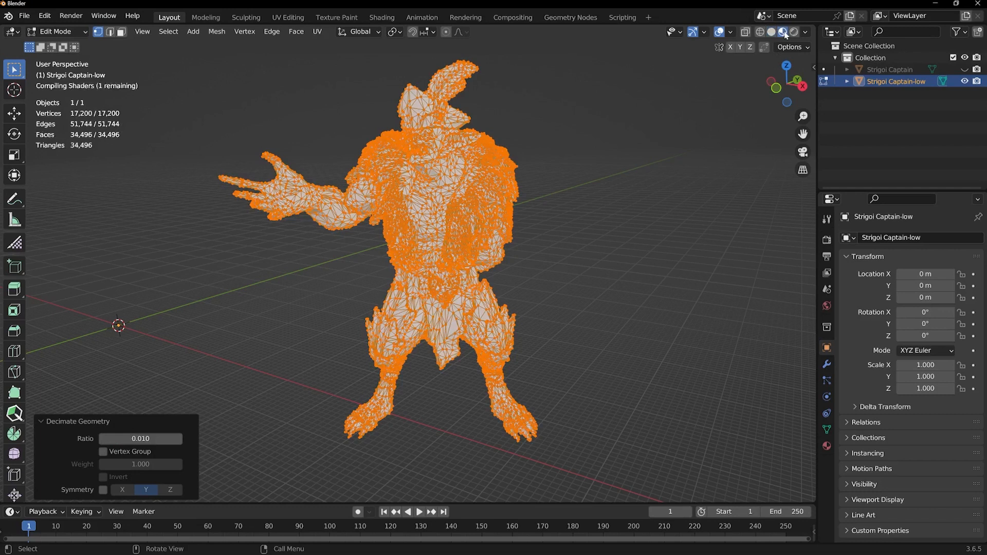
click(55, 32)
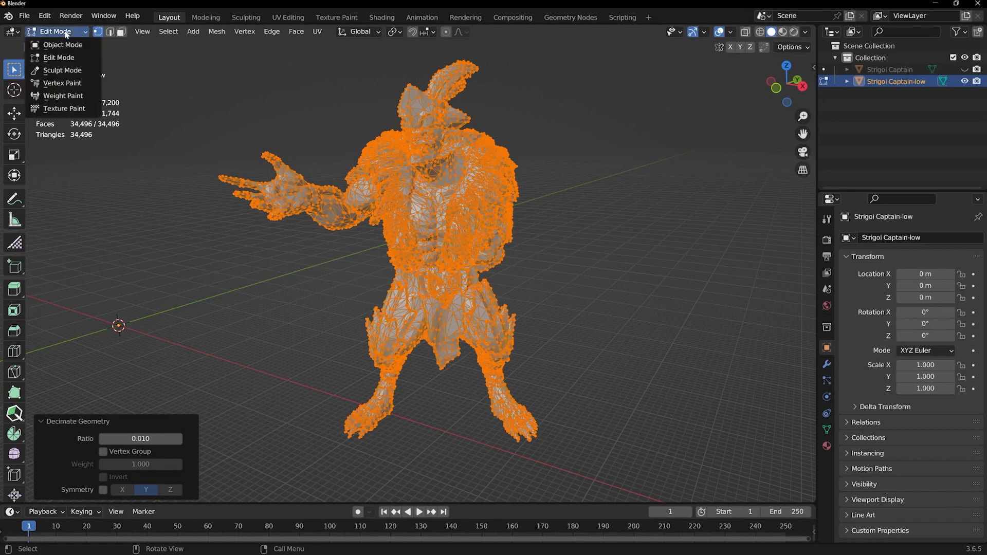
click(63, 44)
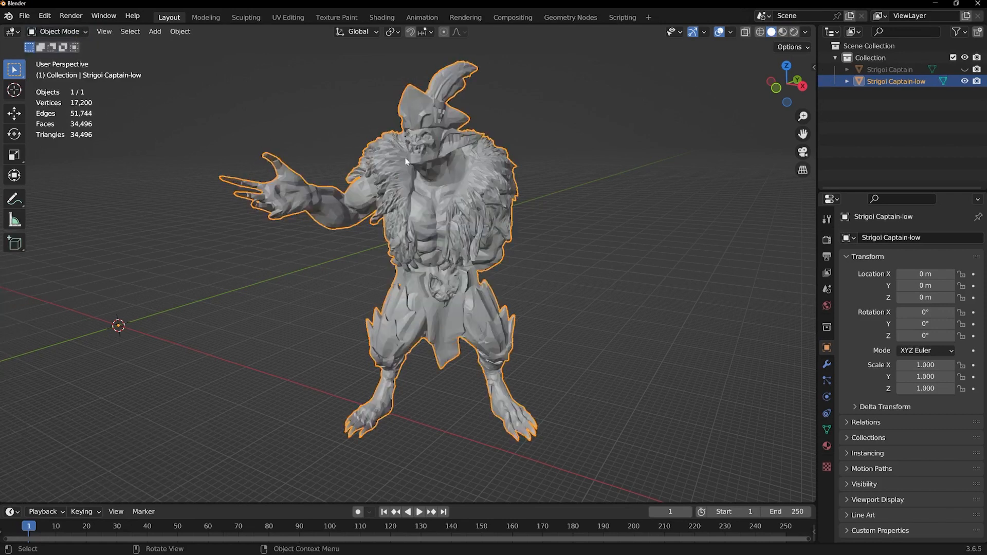
mouse_move(435, 226)
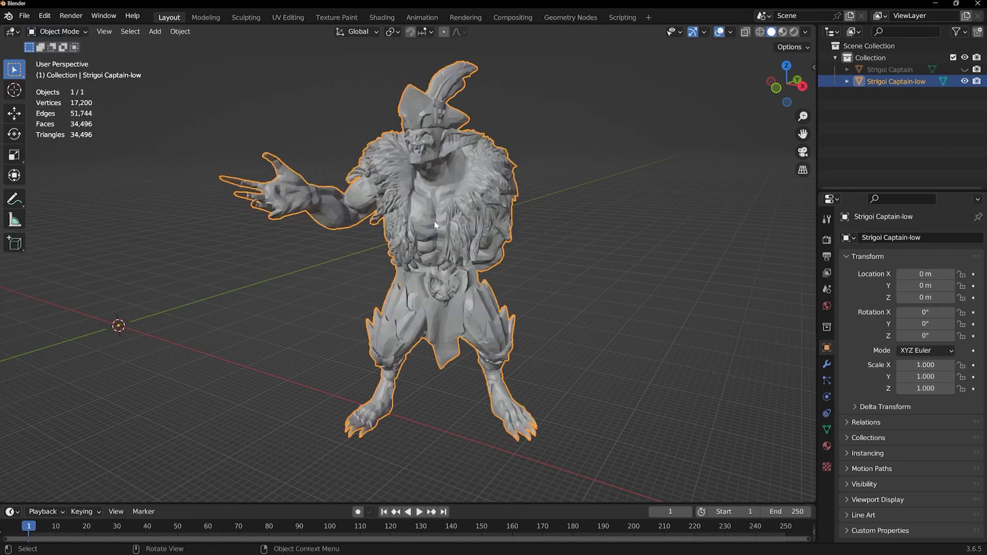
right_click(434, 225)
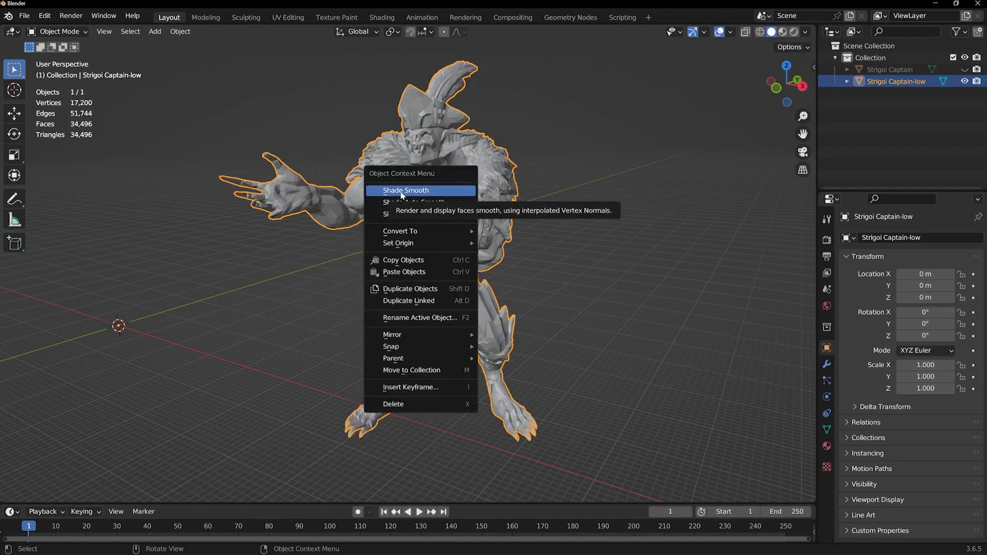
click(406, 190)
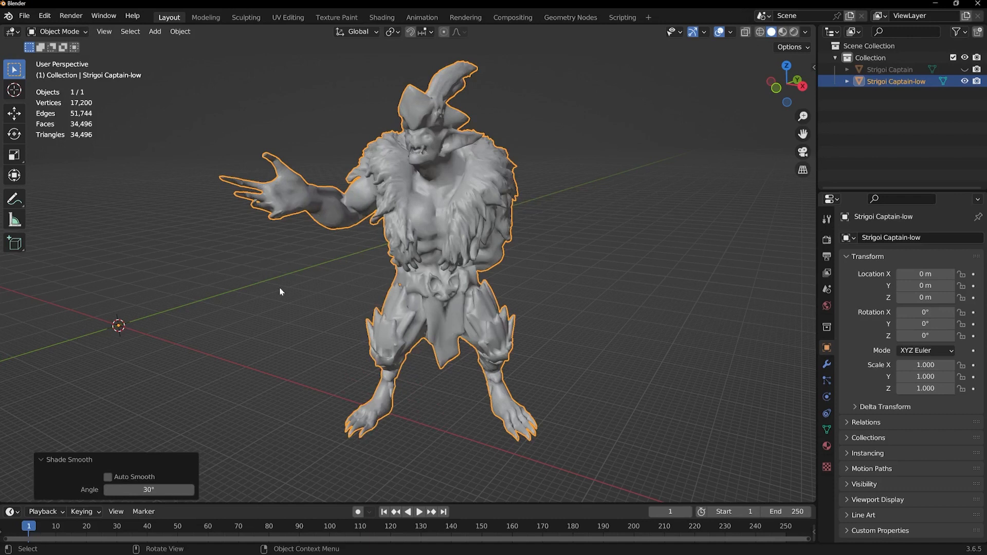
right_click(280, 291)
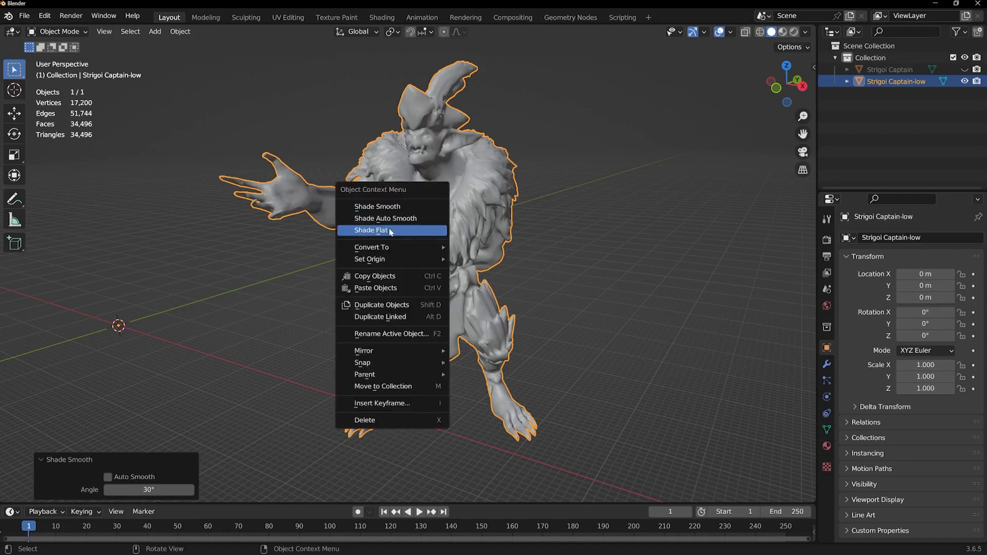
click(371, 230)
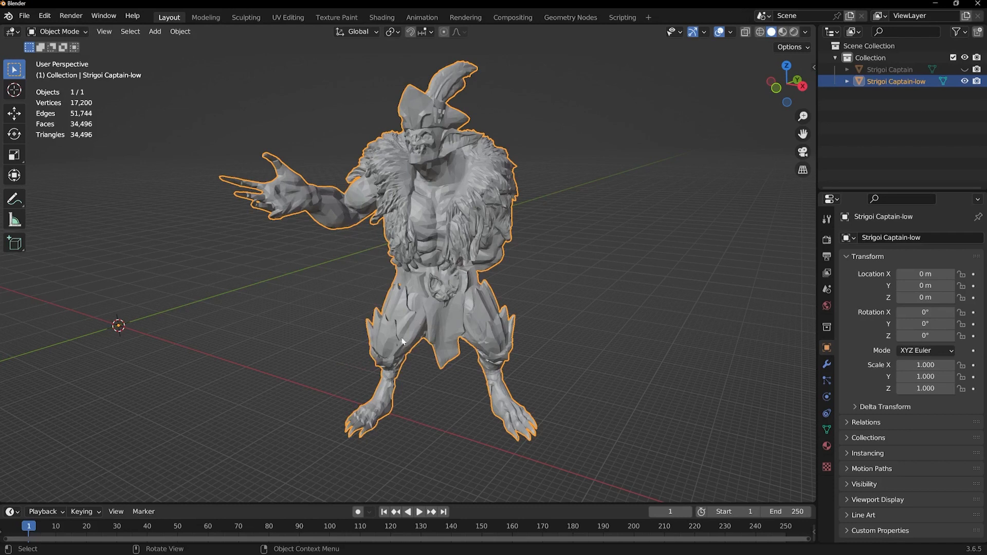
right_click(403, 340)
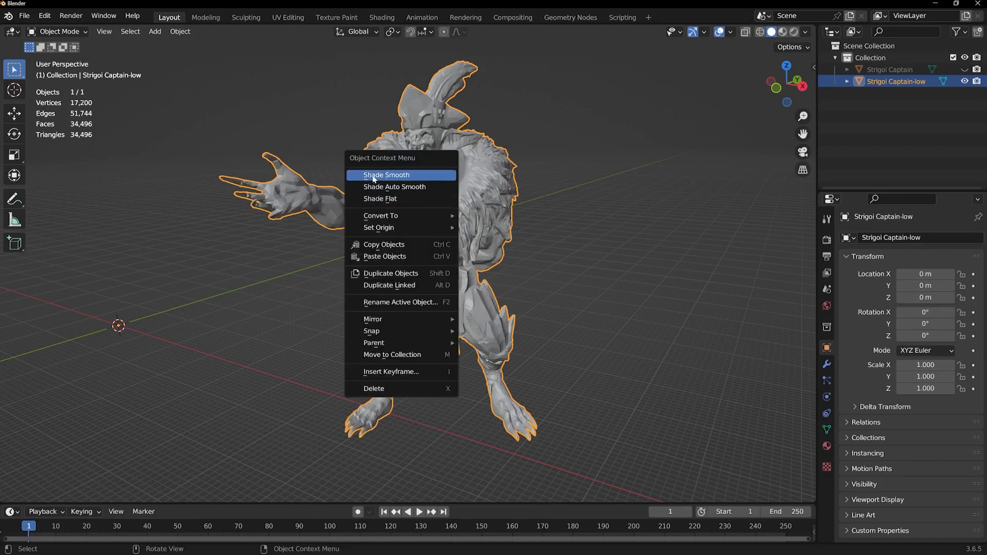
click(386, 175)
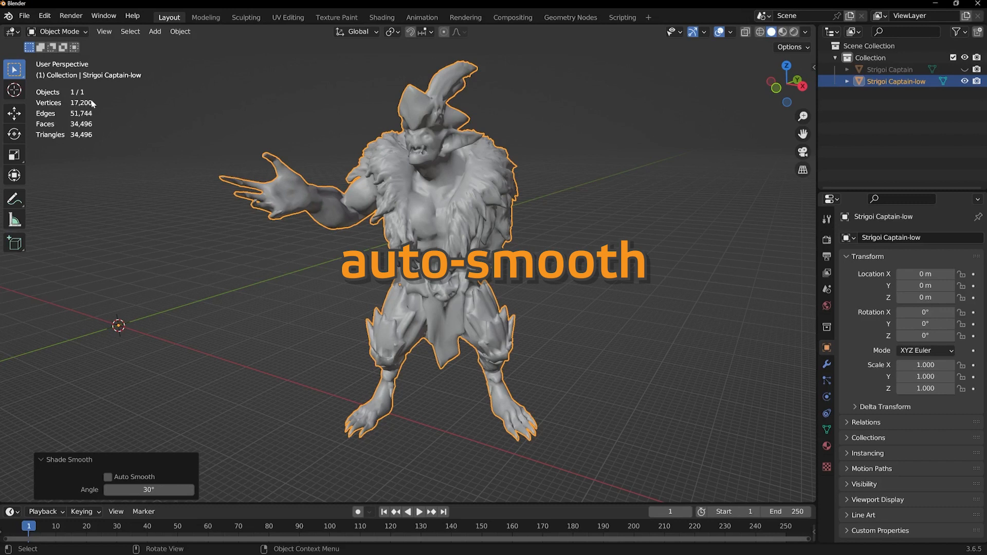
mouse_move(125, 155)
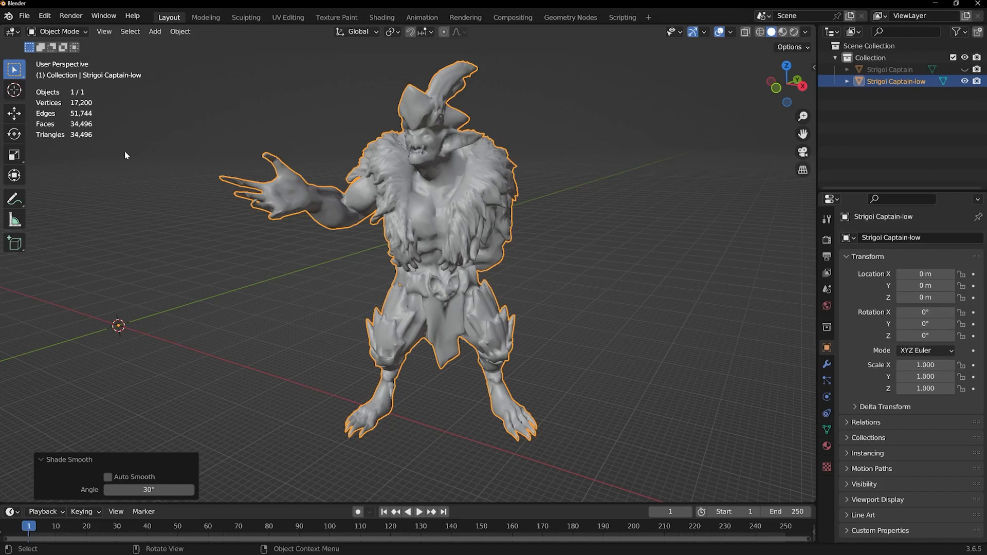
mouse_move(100, 109)
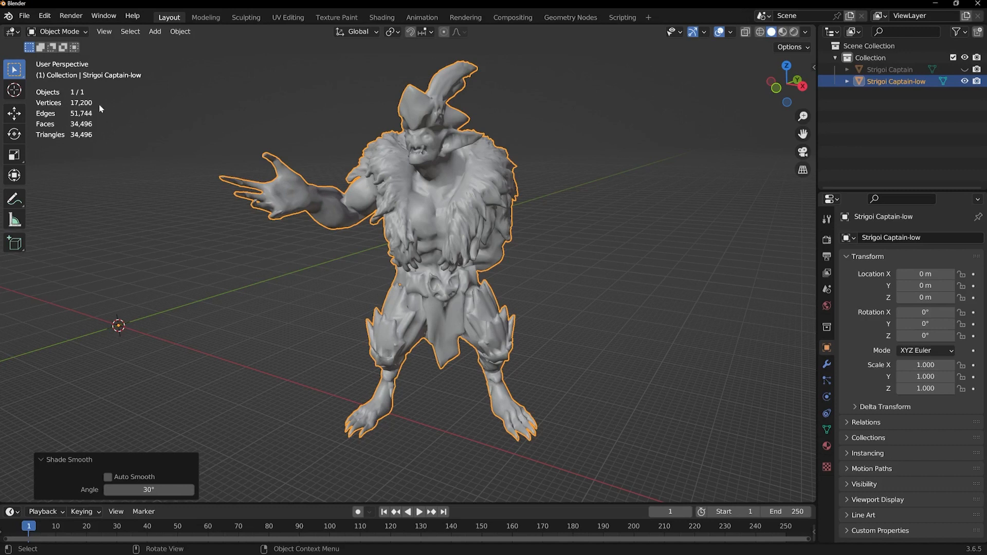
mouse_move(100, 154)
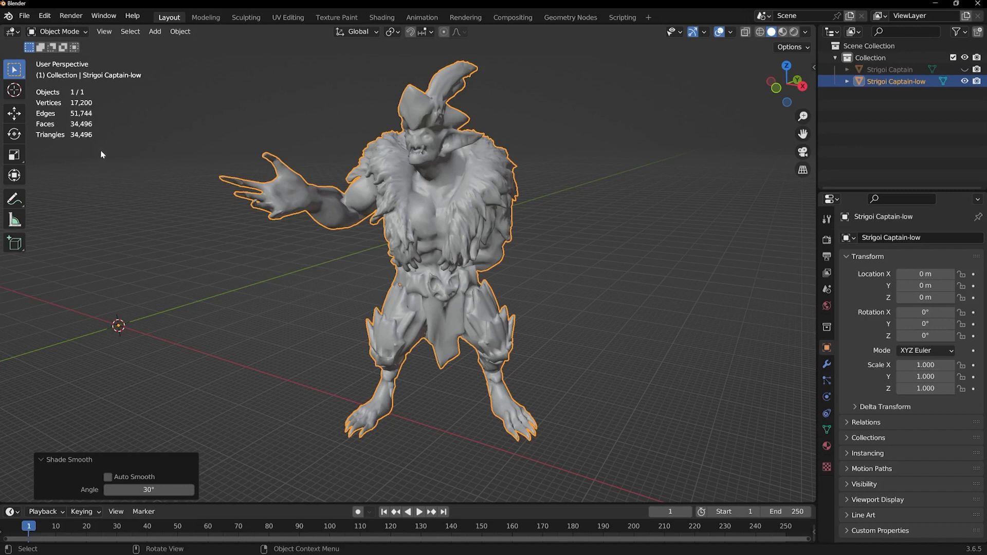
mouse_move(86, 36)
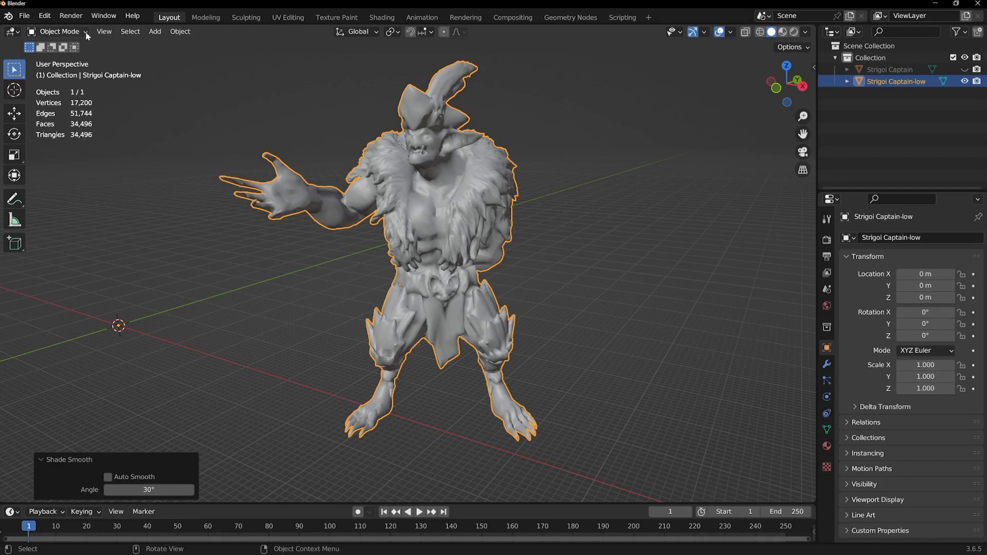
Step: Decimate the low mesh again at ratio 0.5, leaving 8,576 vertices and 17,248 triangles
key(Tab)
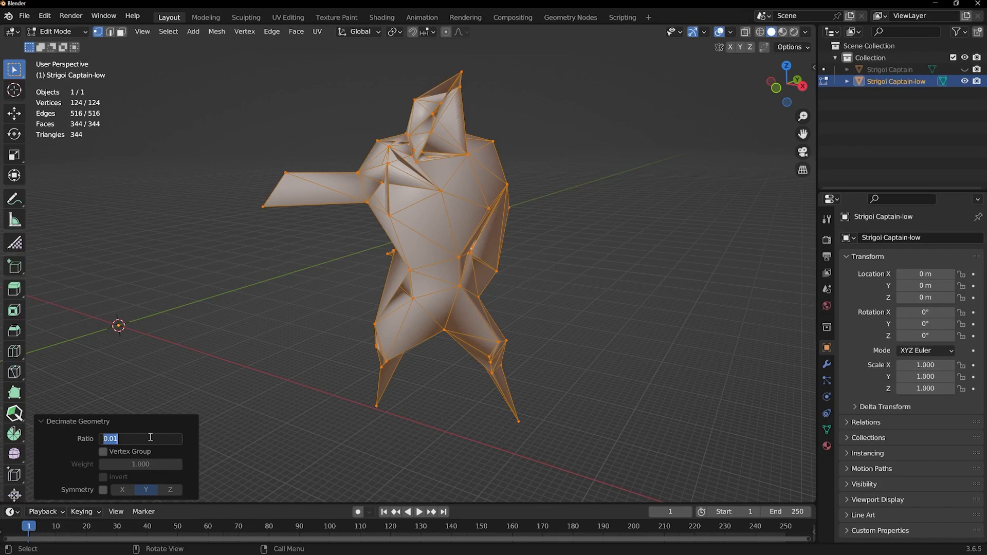
text(0.500)
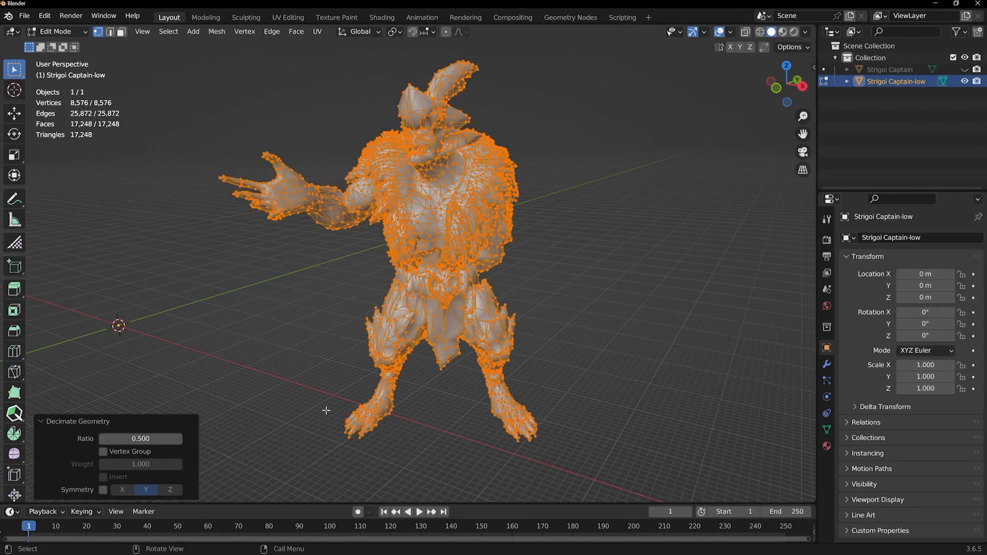
mouse_move(344, 453)
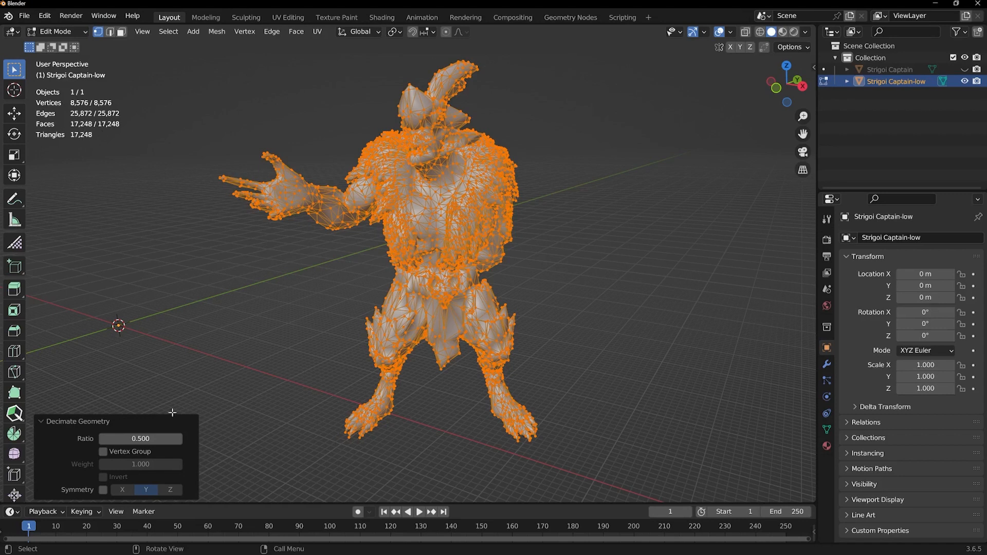
mouse_move(53, 36)
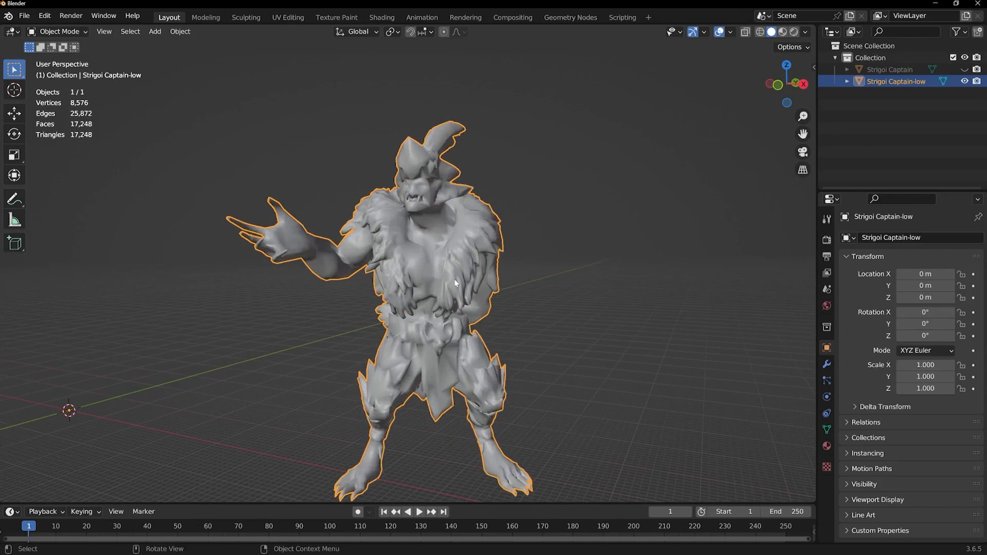
mouse_move(490, 314)
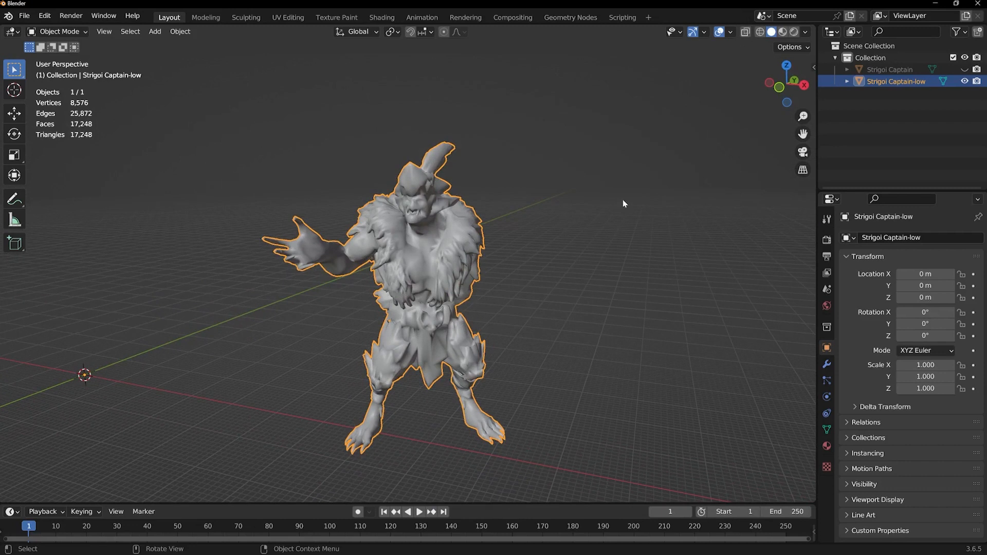
mouse_move(964, 83)
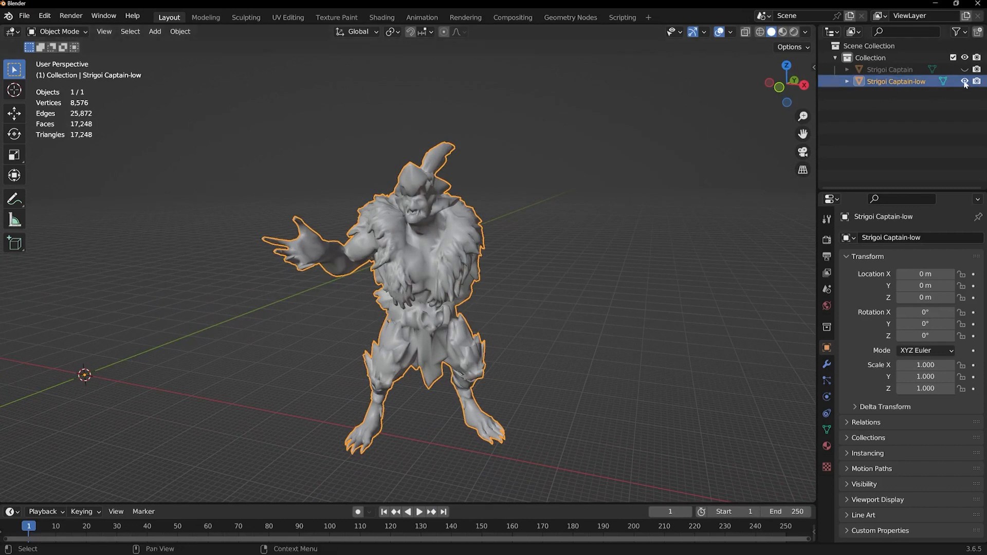
Step: Hide Strigoi Captain-low and apply Shade Smooth to the high-poly Strigoi Captain
click(889, 68)
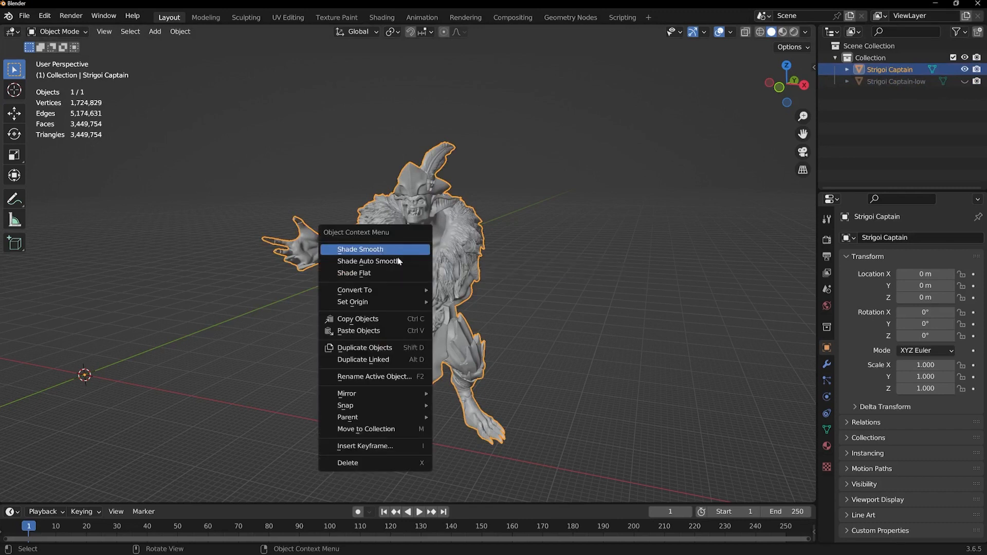
click(360, 249)
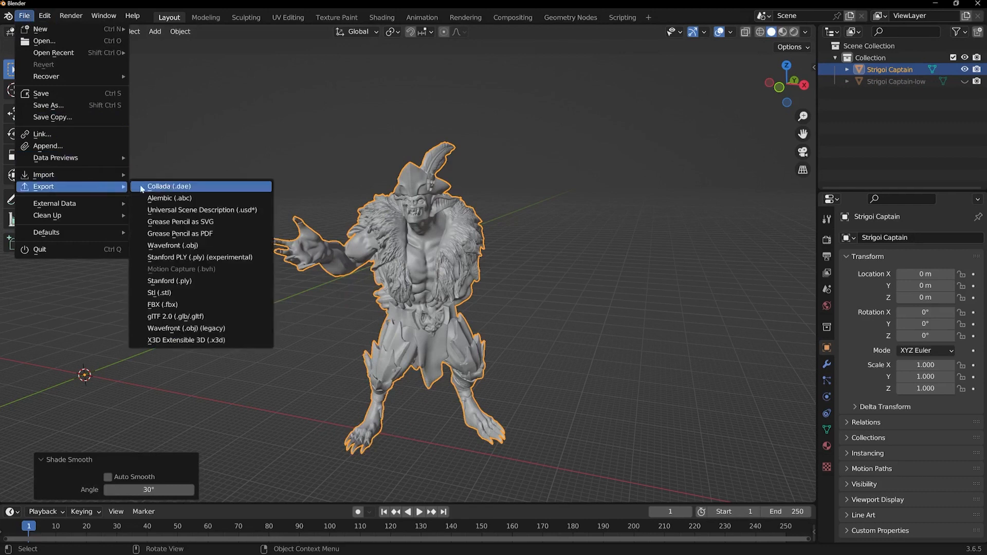
mouse_move(162, 305)
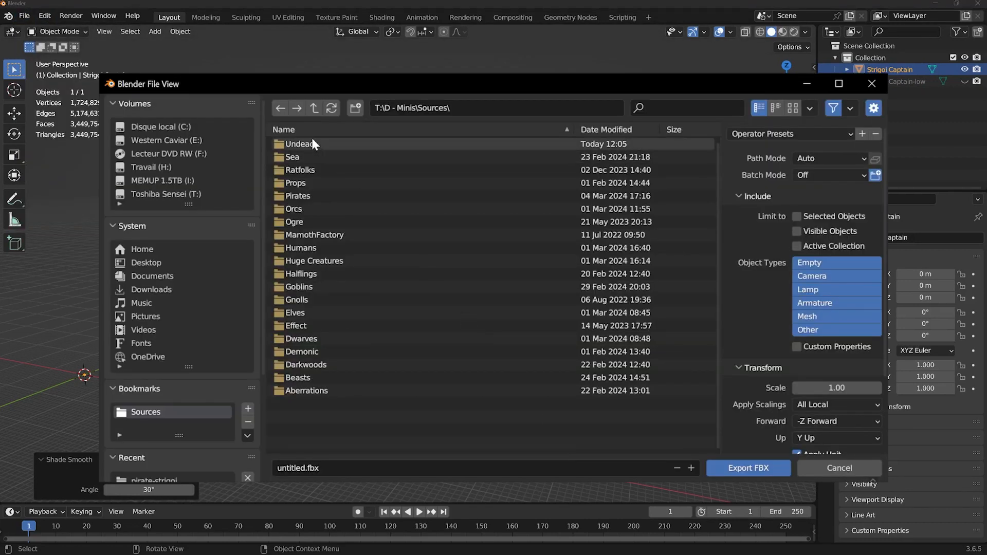
Step: Browse to Undead/pirate-strigoi and pick undead-strigoi-pirate-high.fbx as the export name
double_click(300, 144)
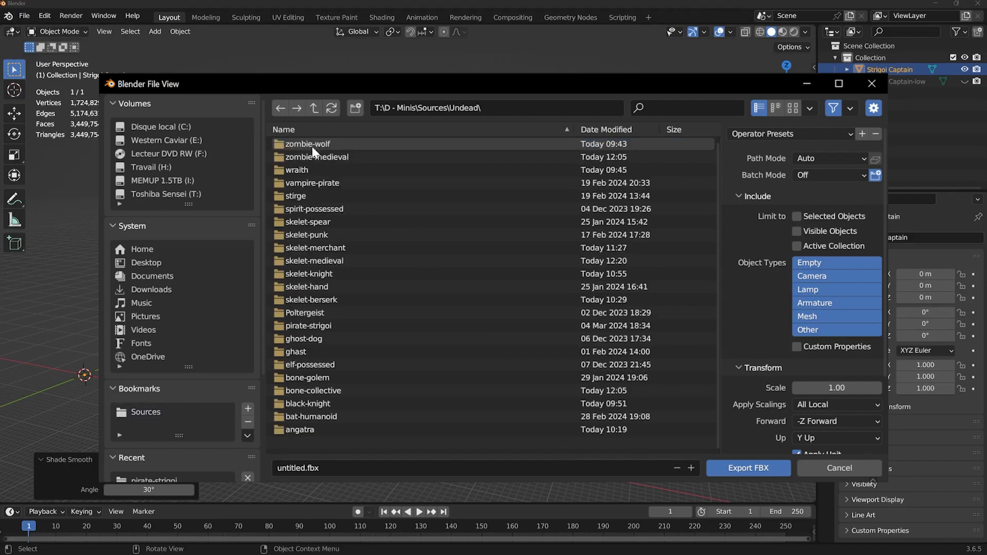
mouse_move(314, 186)
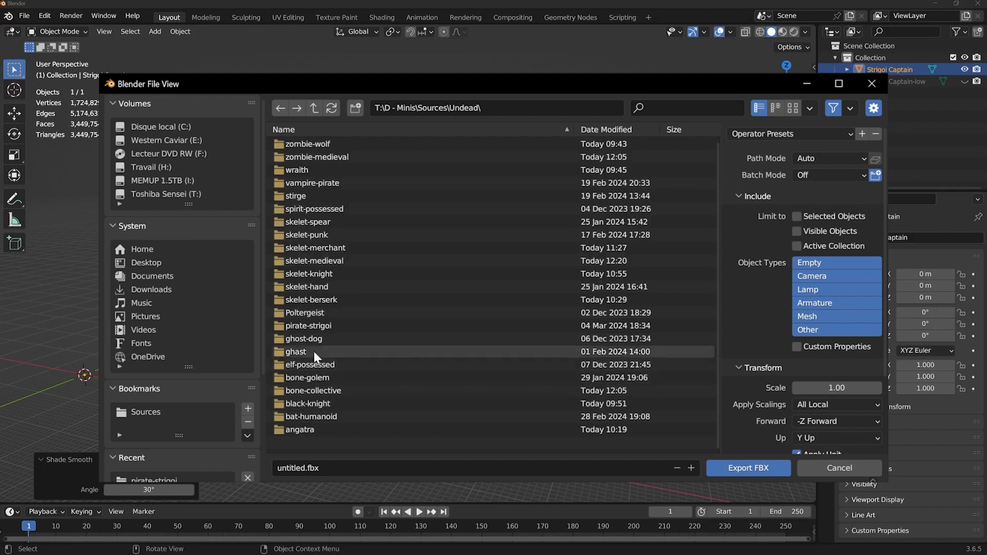
double_click(307, 326)
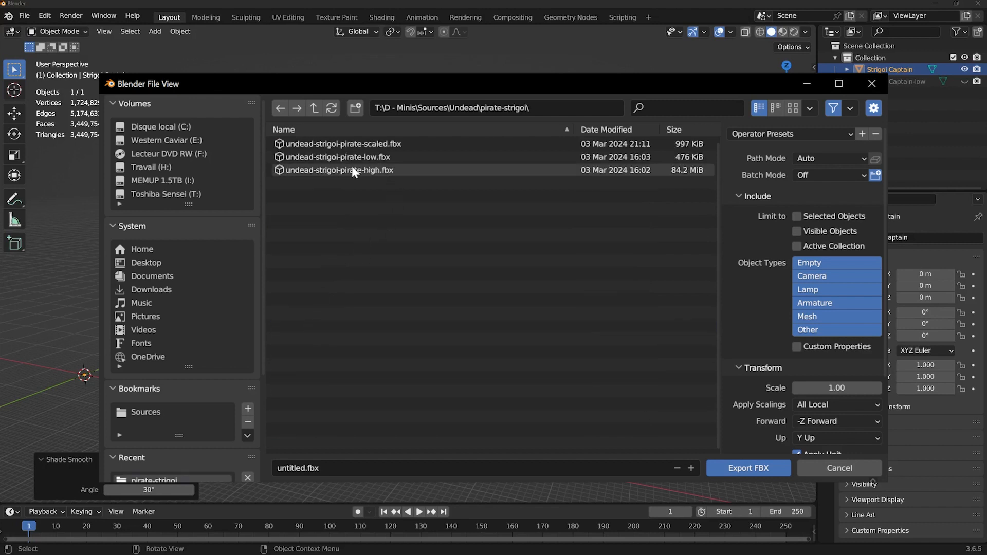
click(340, 169)
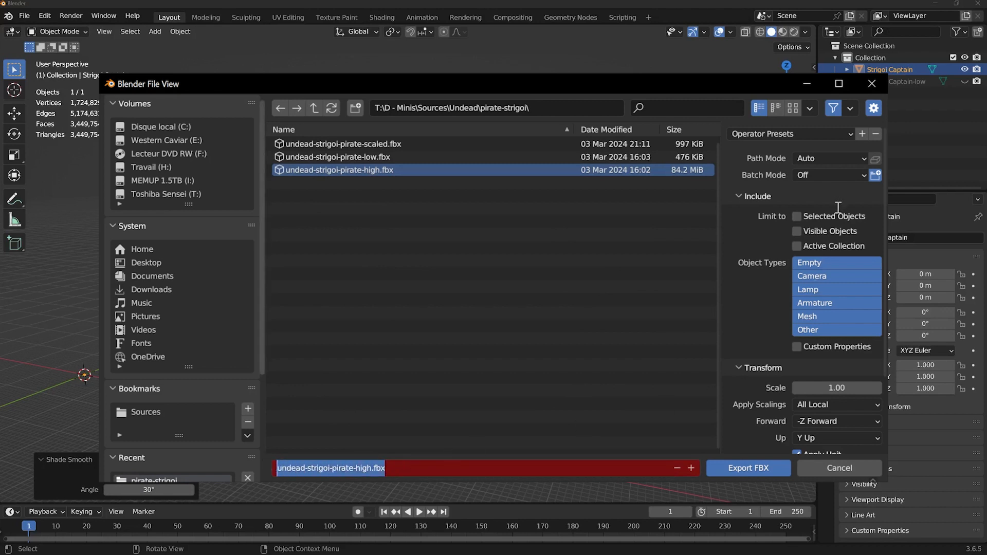
Step: Export the FBX limited to Selected Objects, mesh only, with Apply Transform enabled
click(796, 216)
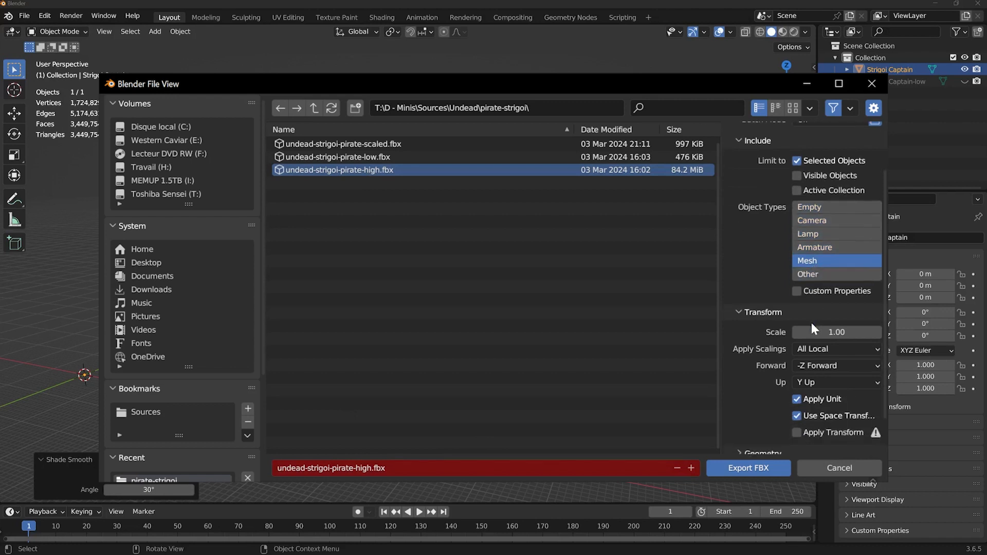
scroll(down, 3)
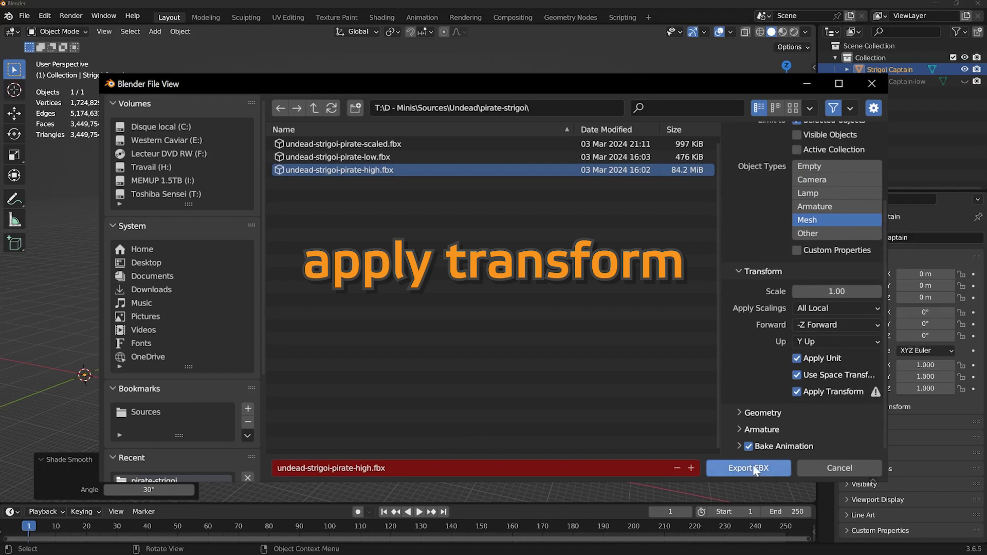
click(747, 468)
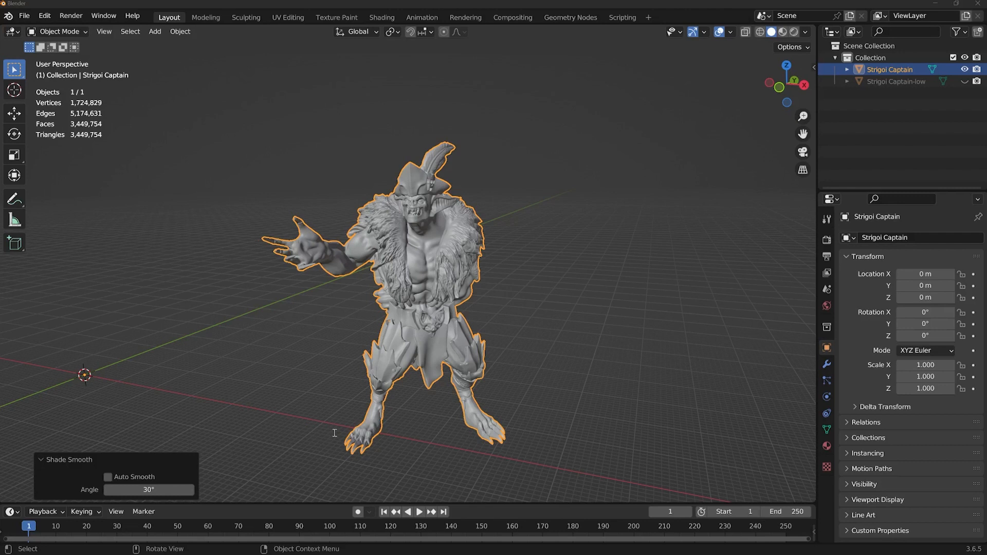
mouse_move(321, 433)
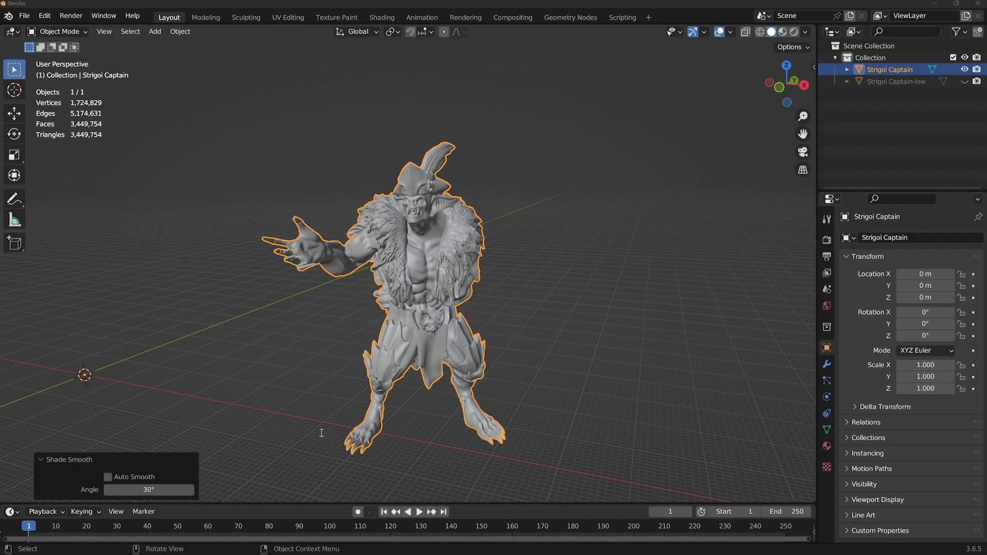
mouse_move(341, 434)
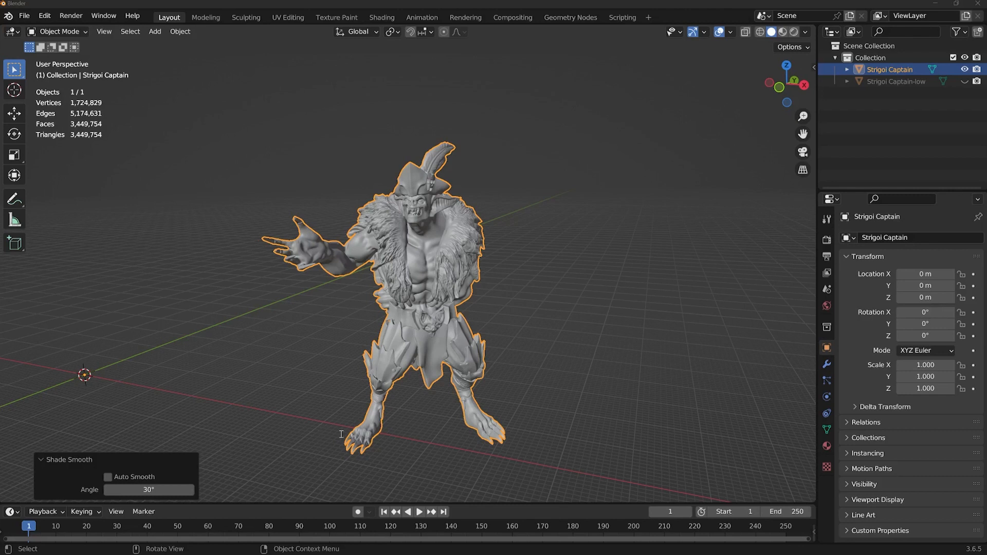
mouse_move(346, 431)
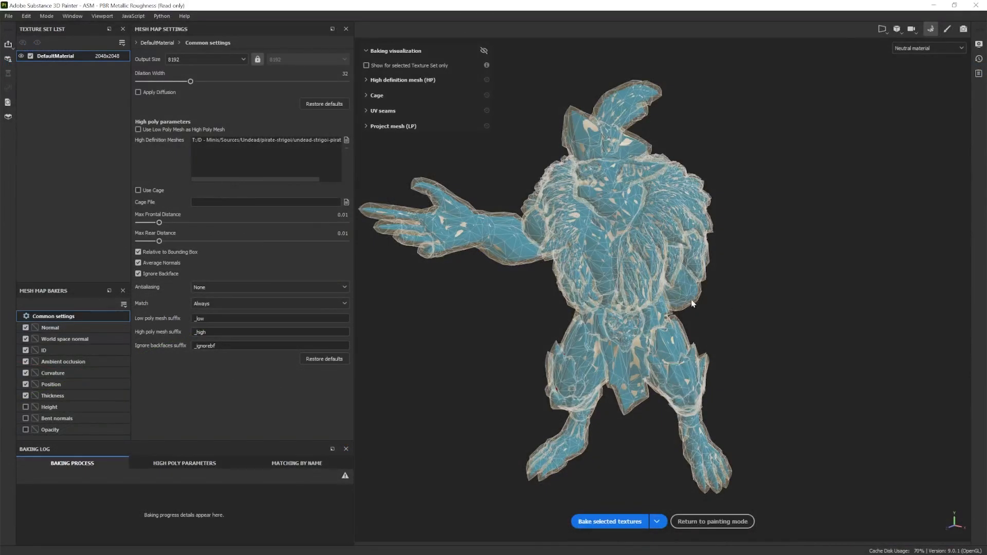
Step: Show the high-definition mesh visualization options and bake the selected textures onto the low-poly captain
scroll(up, 3)
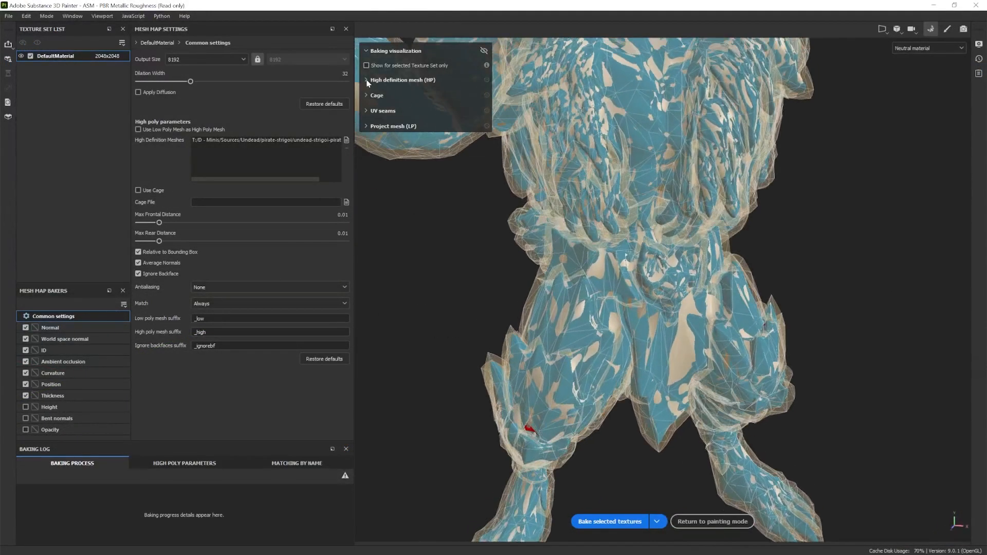
click(366, 80)
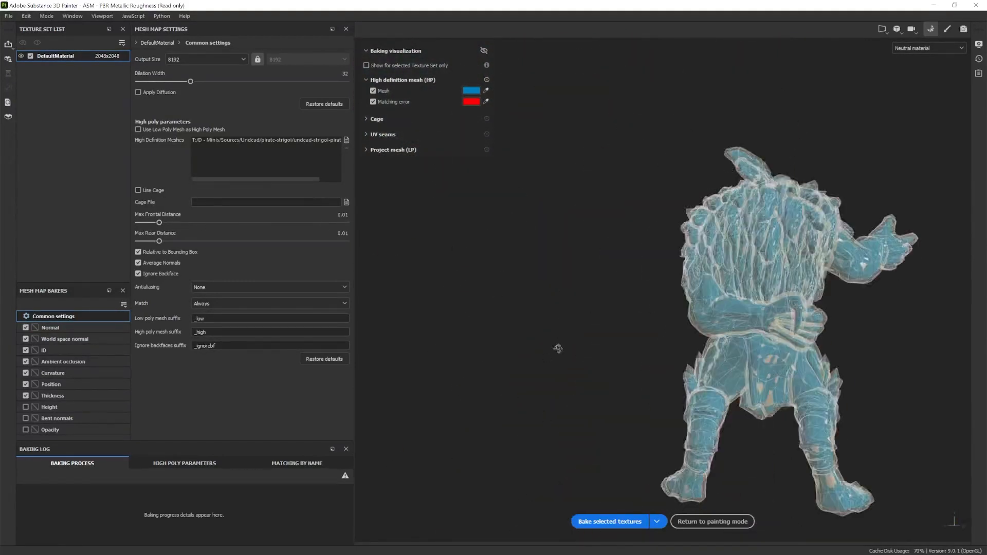
drag(160, 223, 162, 223)
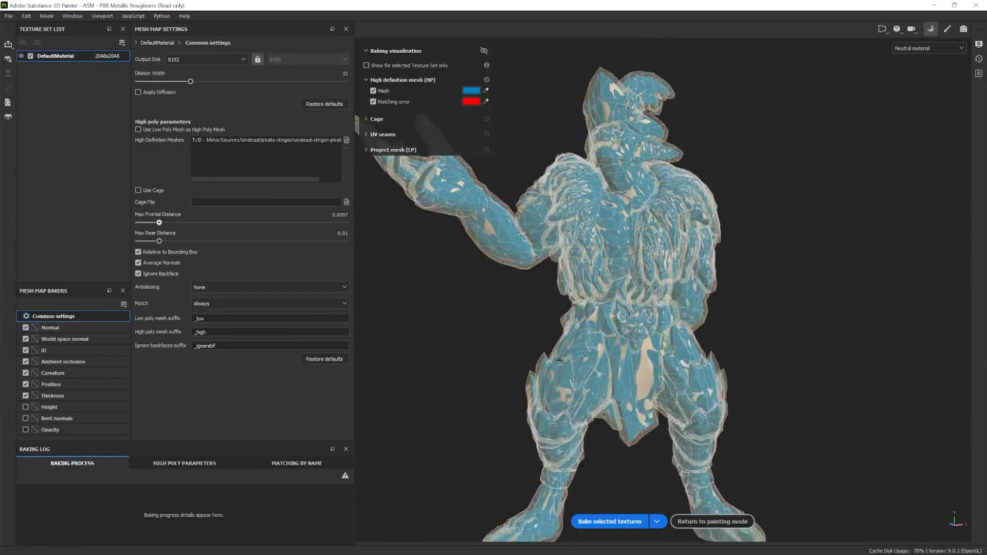
click(608, 521)
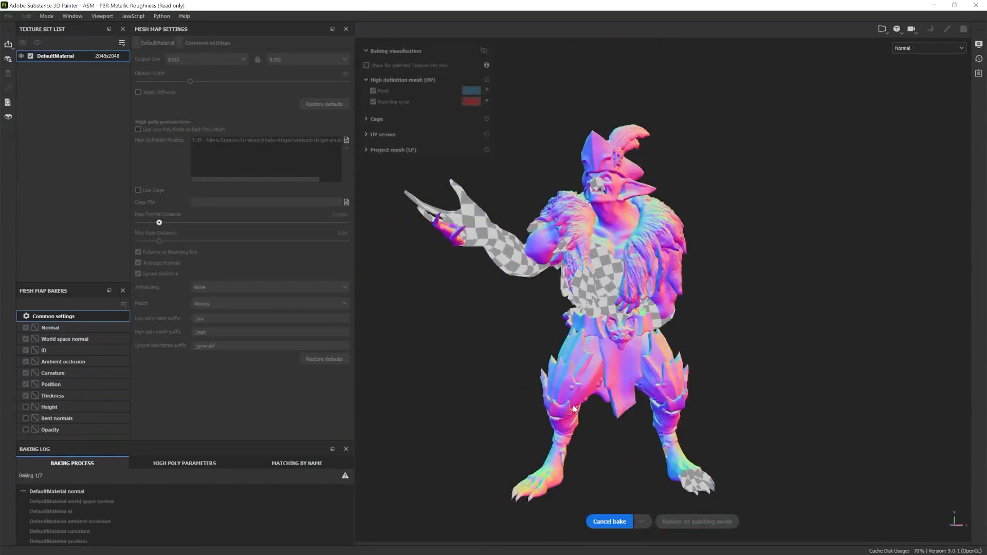